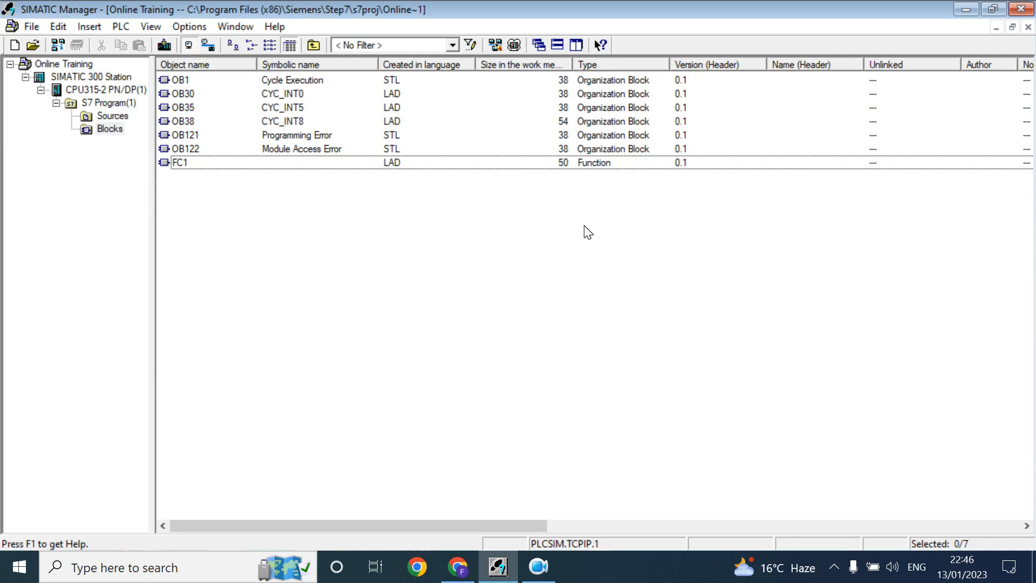
mouse_move(294, 80)
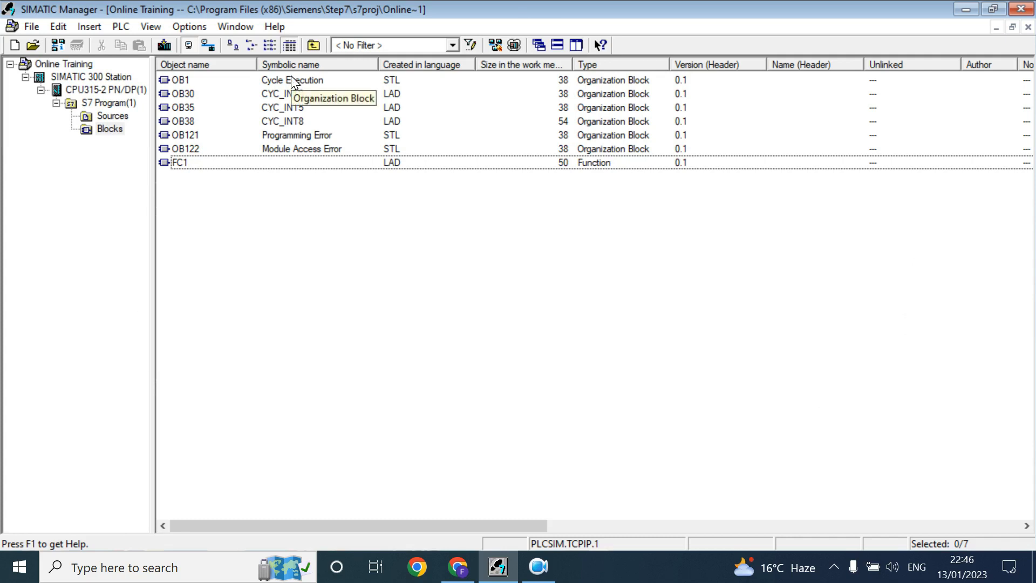
mouse_move(221, 124)
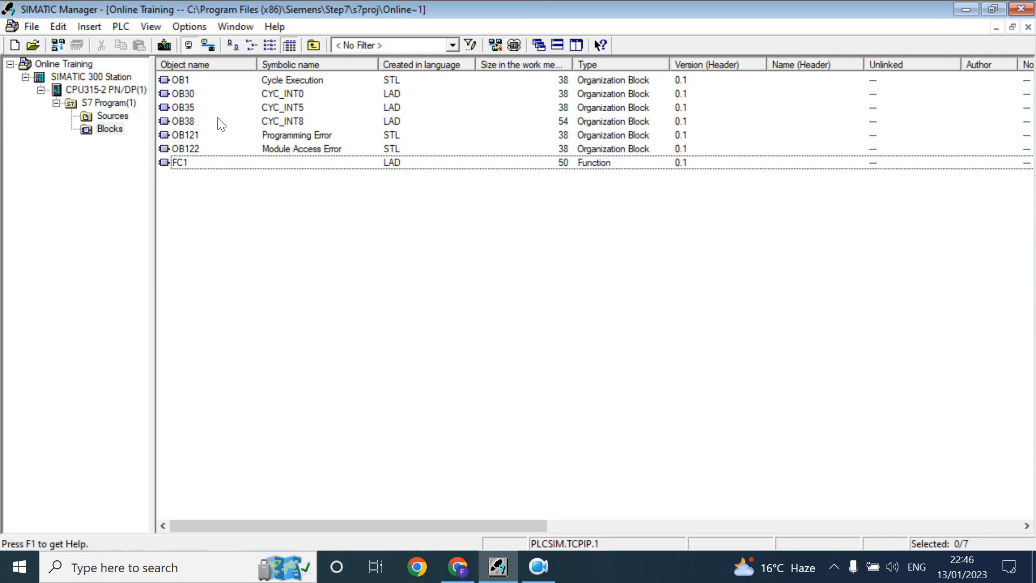
Open the OB1 'Cycle Execution' block in the ladder editor
click(180, 79)
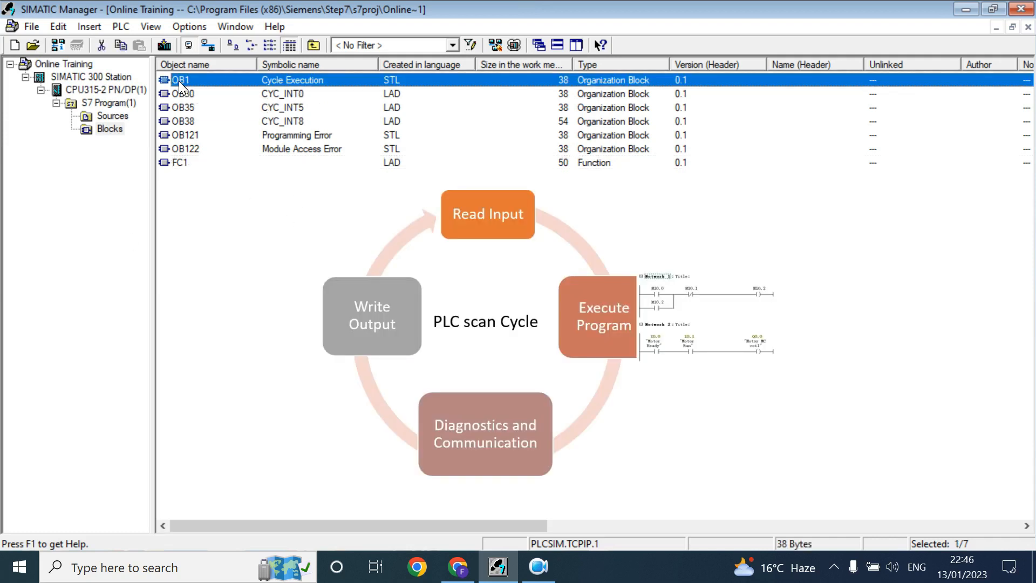
mouse_move(329, 73)
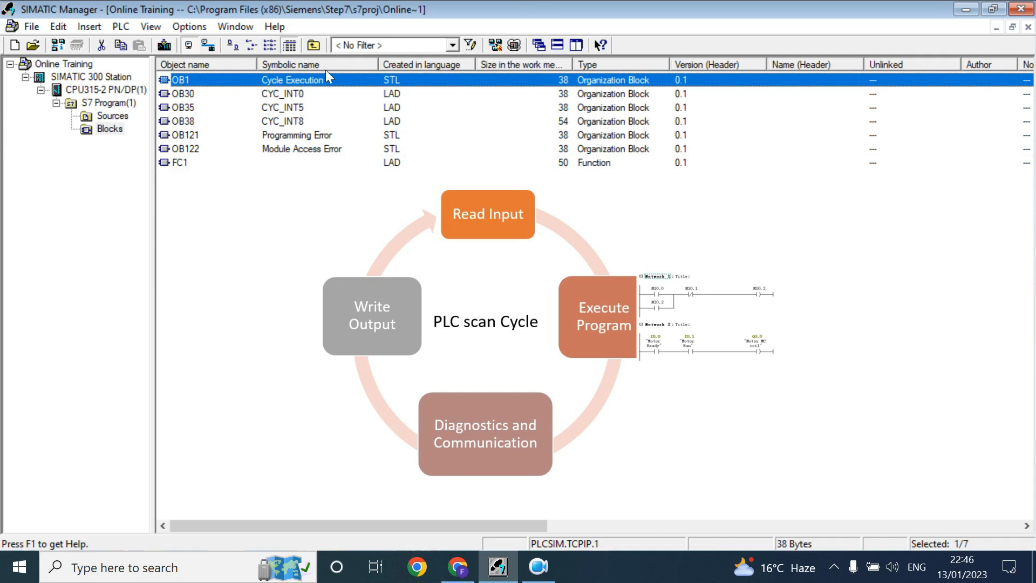
mouse_move(324, 86)
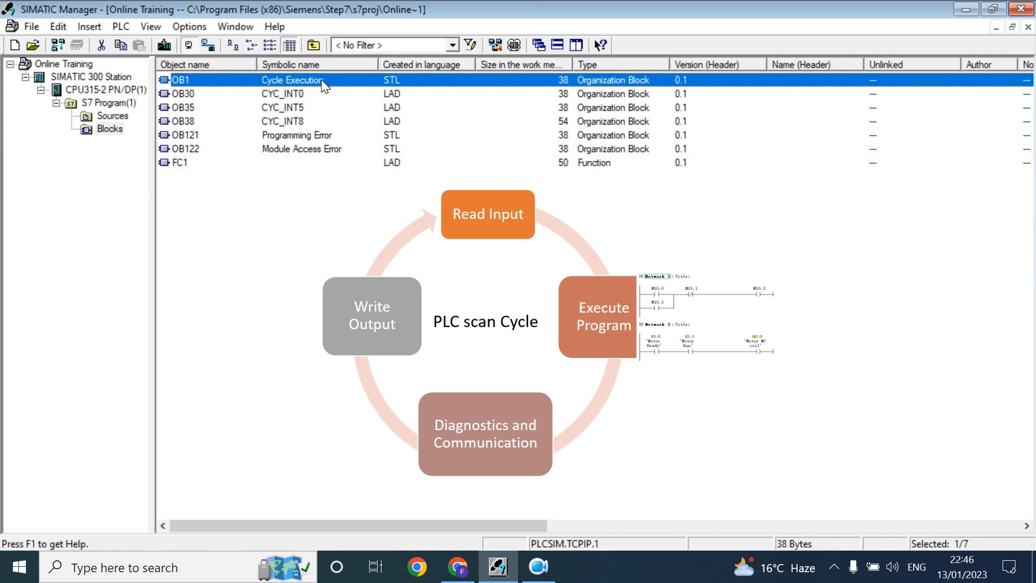
double_click(180, 79)
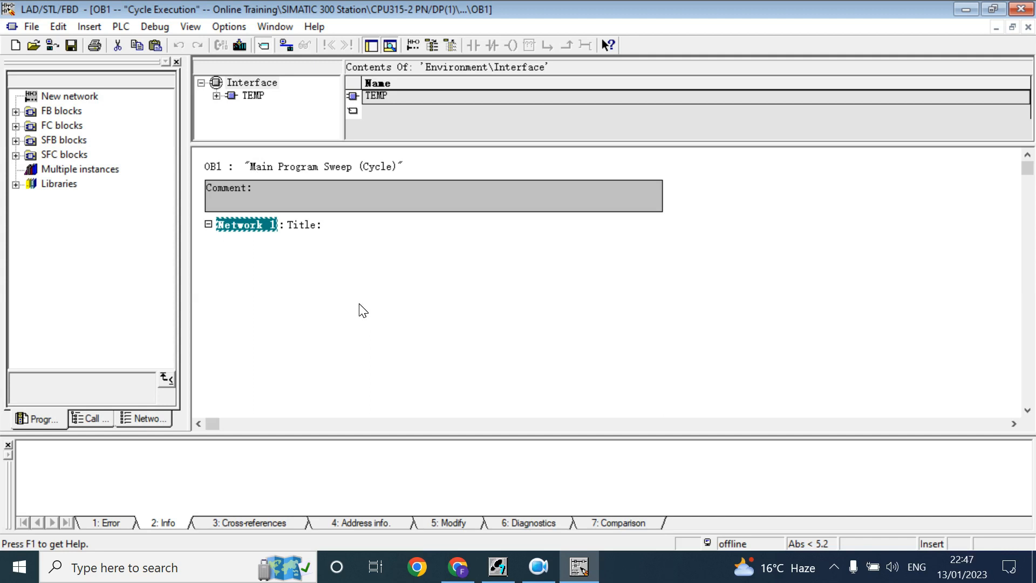
mouse_move(609, 471)
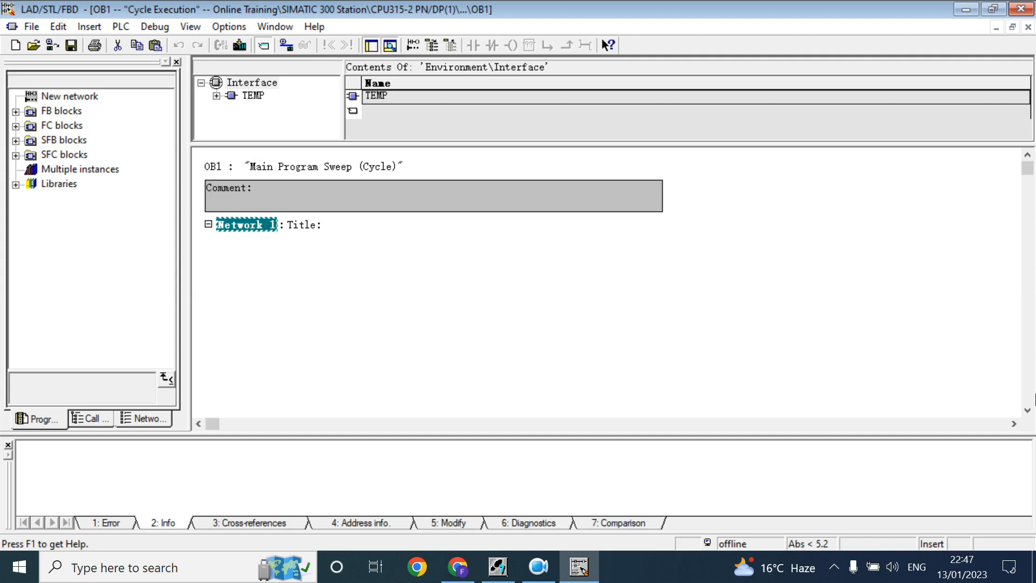
mouse_move(600, 388)
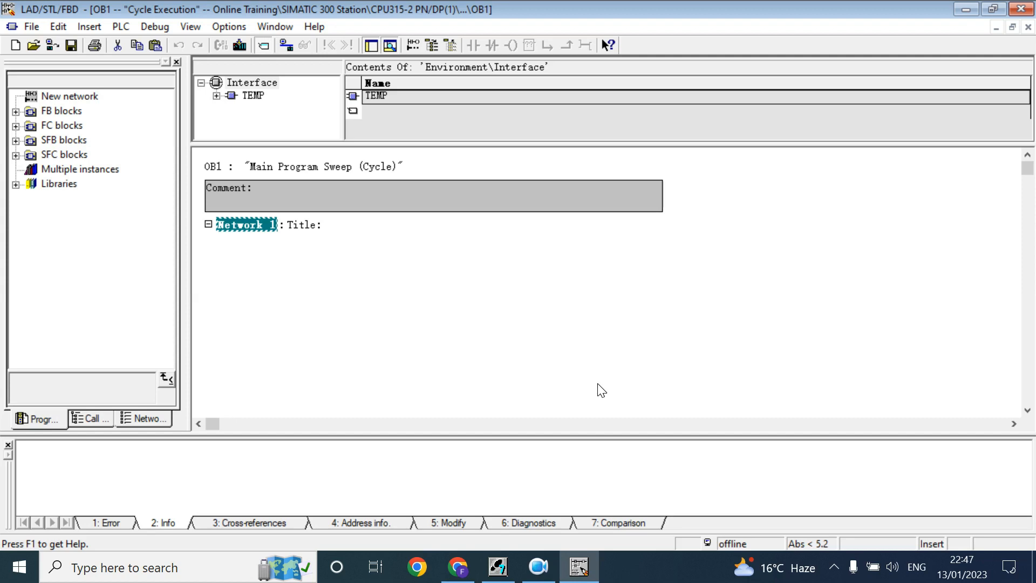
mouse_move(356, 305)
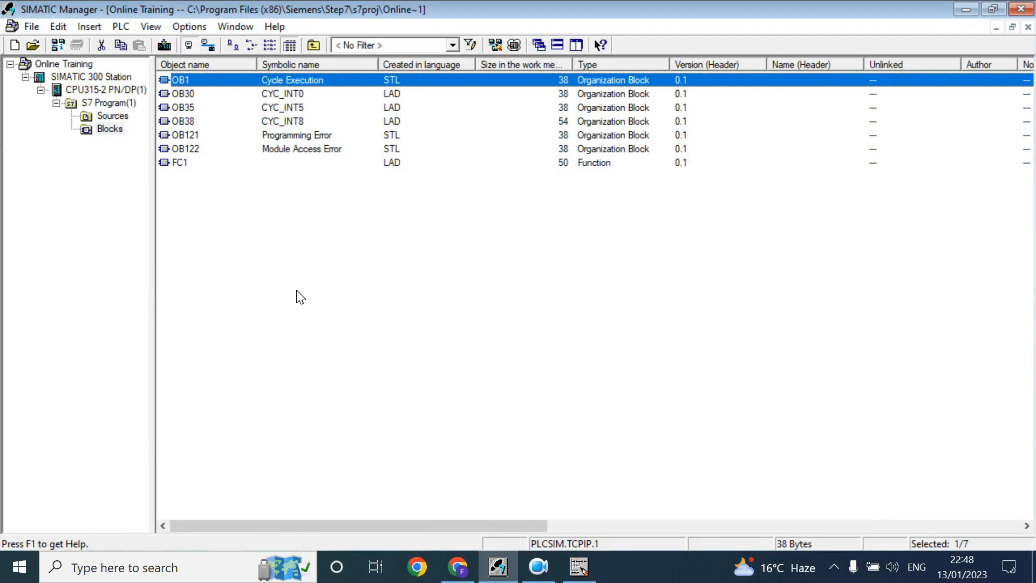
mouse_move(242, 260)
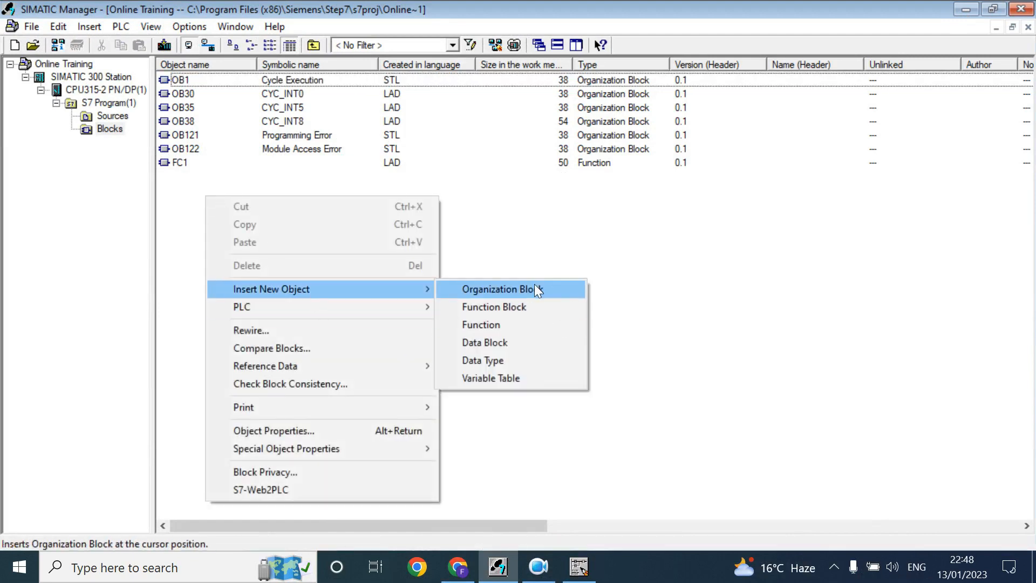
mouse_move(569, 295)
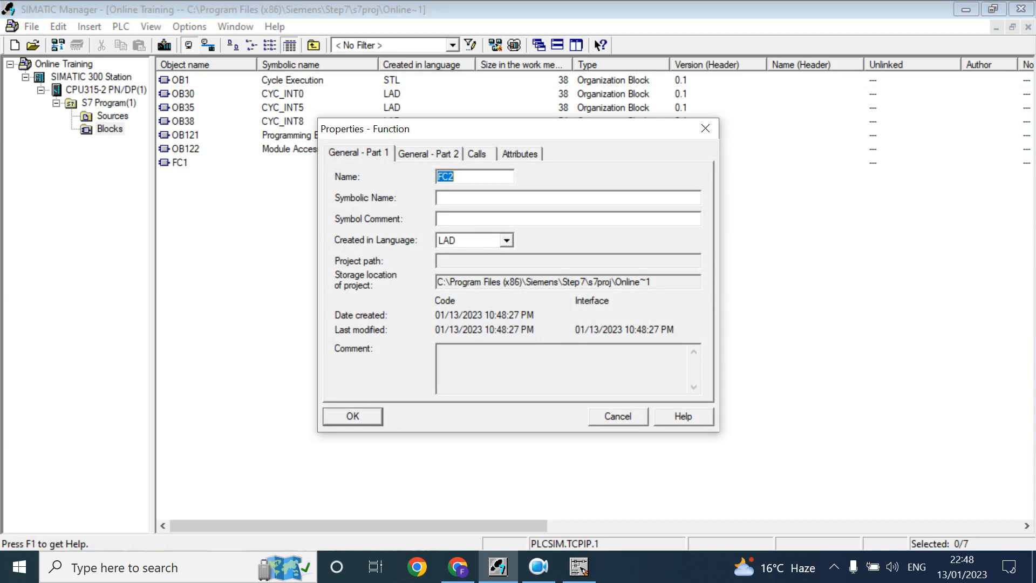
mouse_move(190, 170)
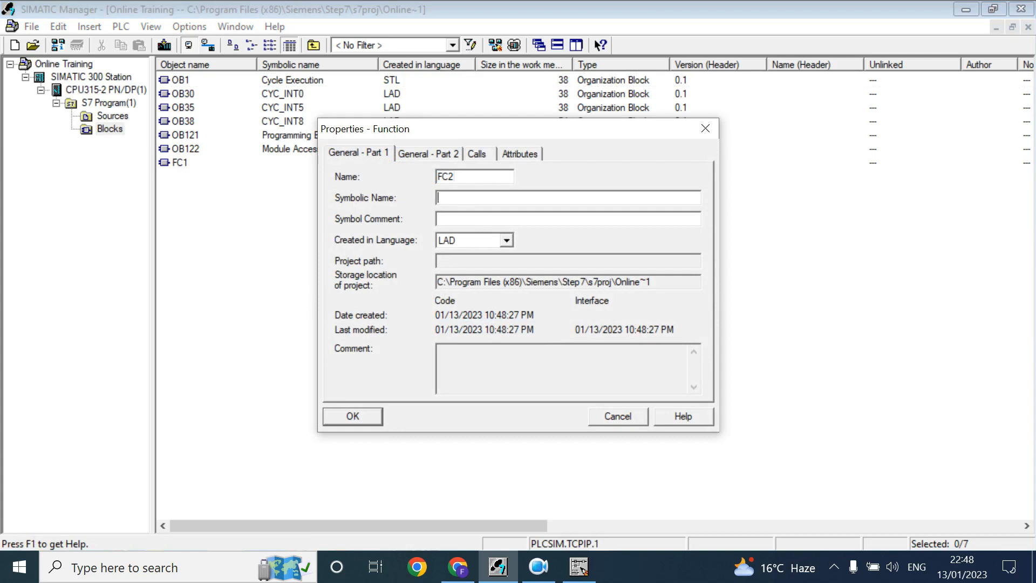
Enter the symbolic name 'motor' and confirm to create function FC2
text(motor)
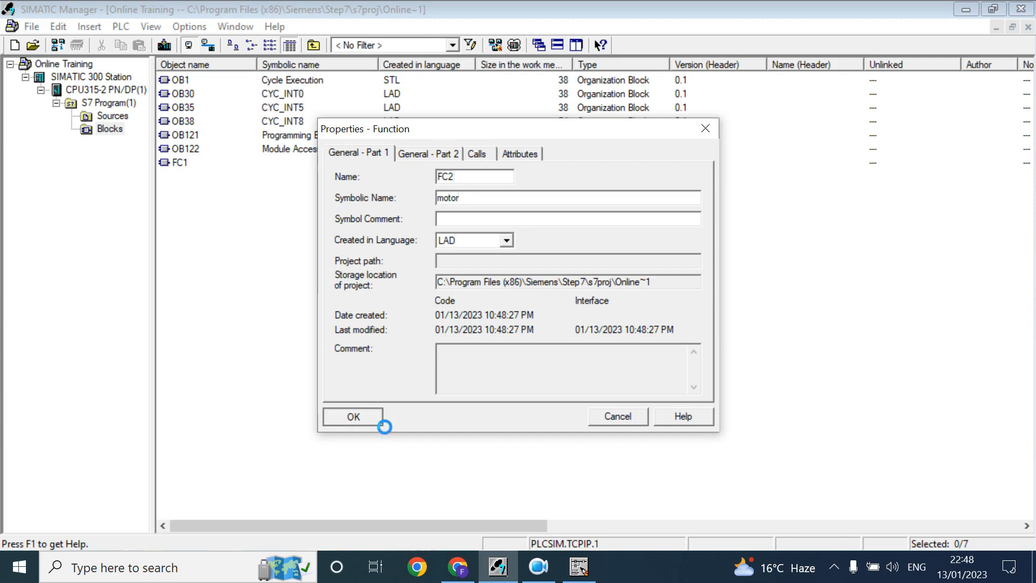
click(352, 416)
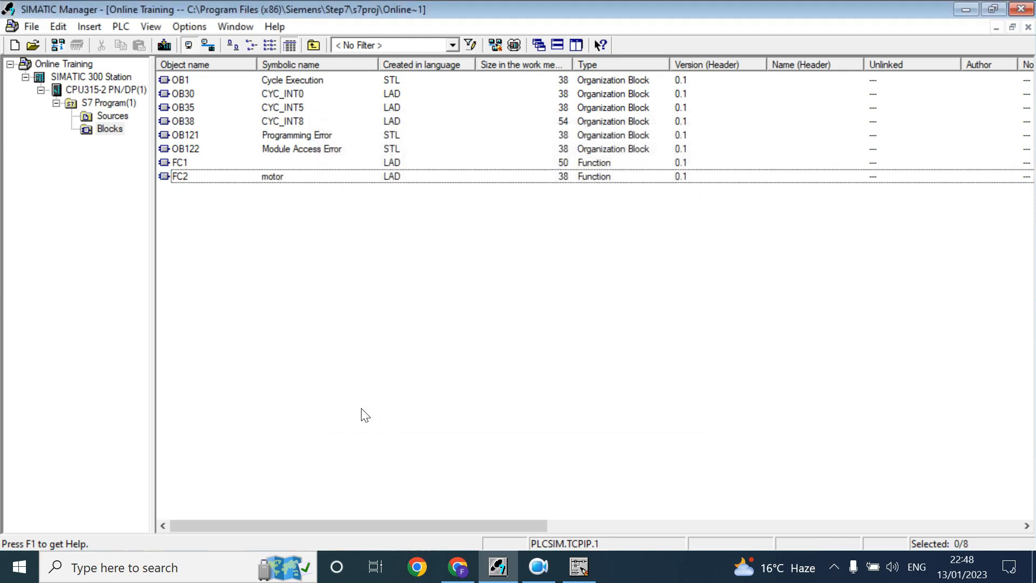
right_click(179, 176)
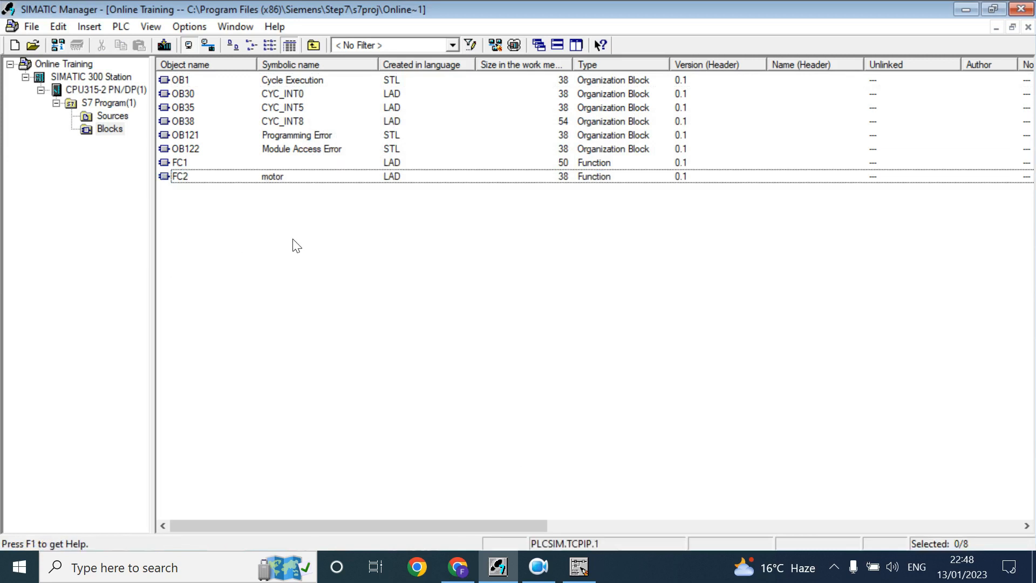
right_click(295, 245)
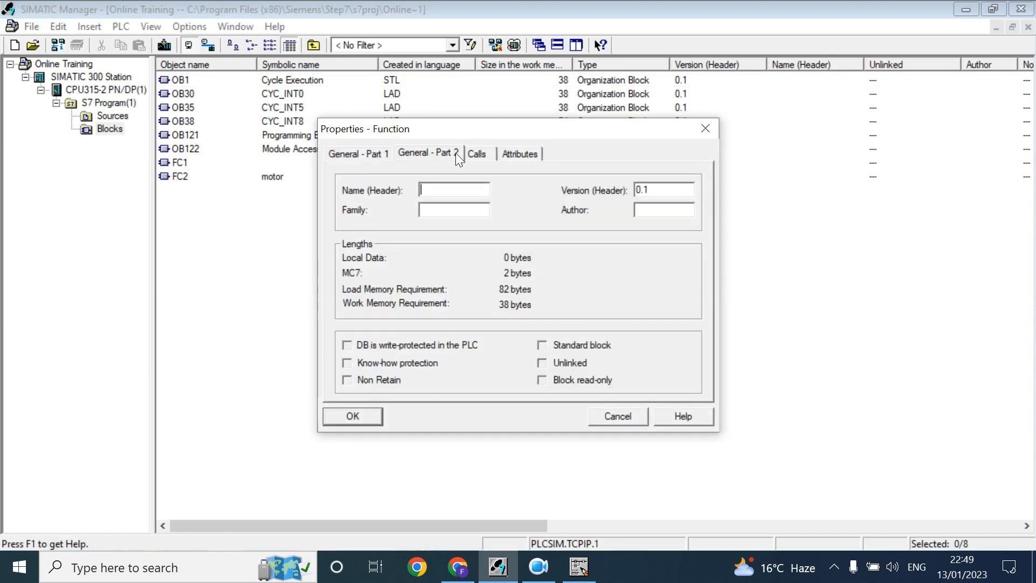
mouse_move(471, 189)
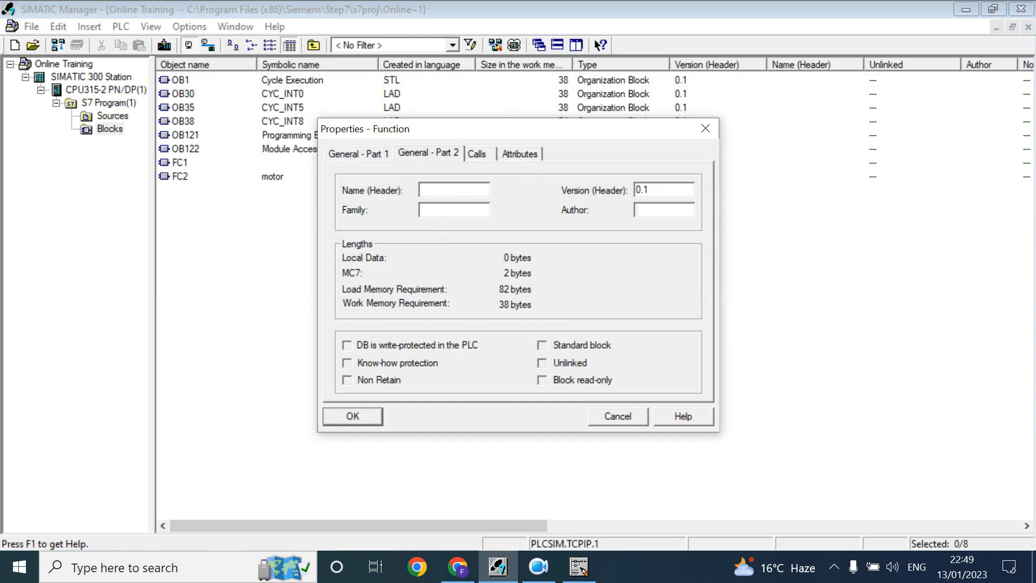
mouse_move(799, 72)
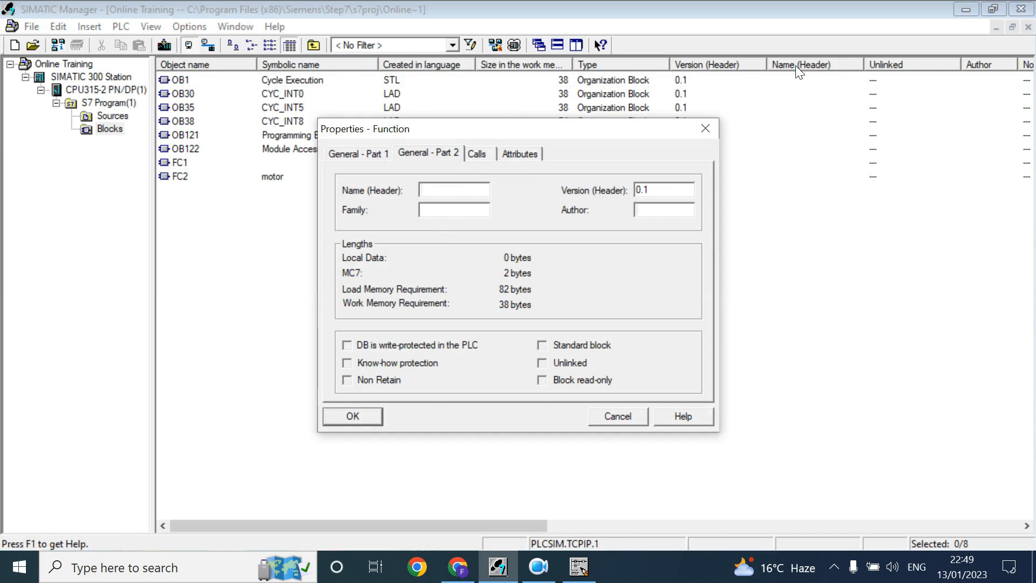
click(617, 416)
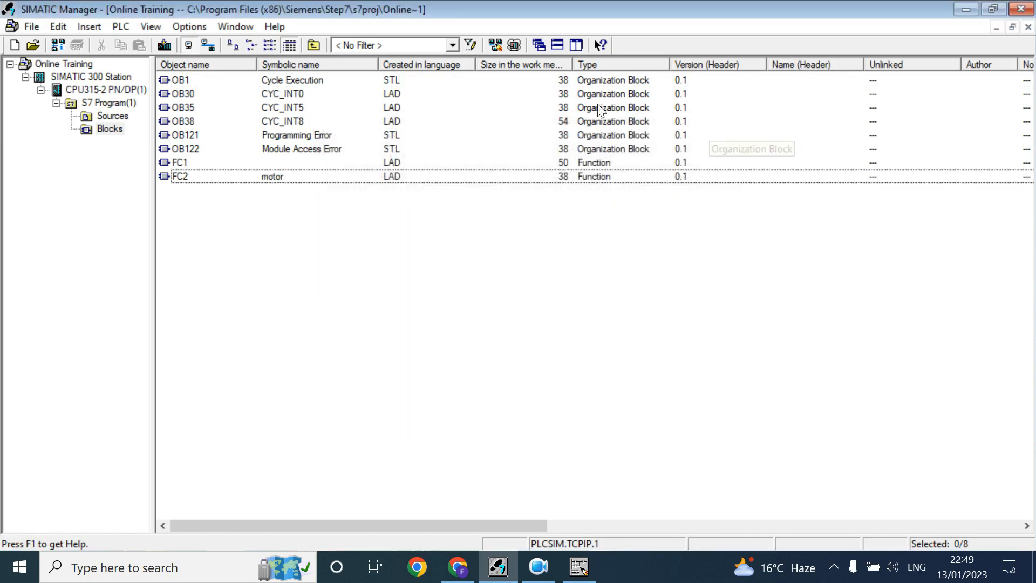
mouse_move(825, 155)
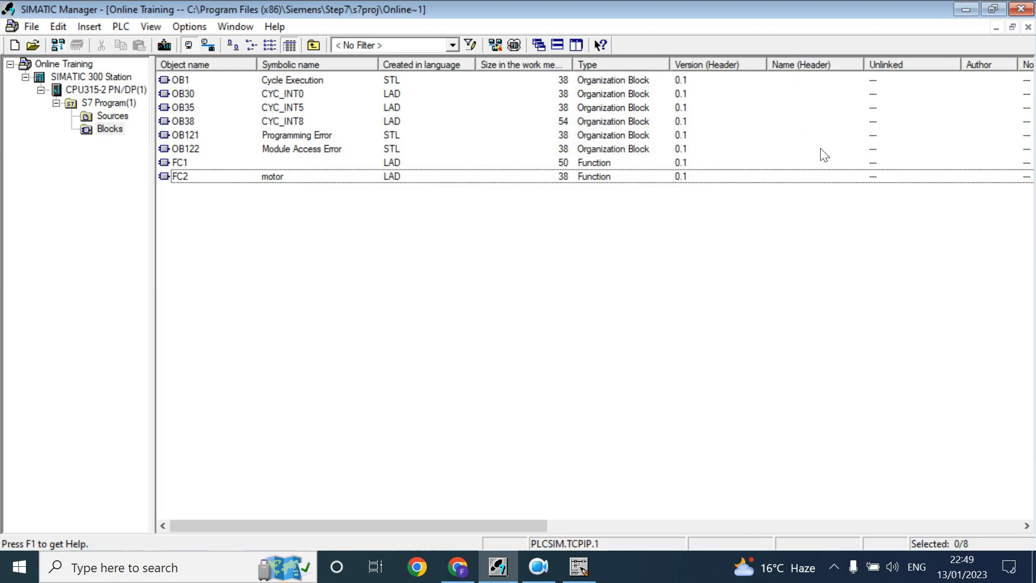
mouse_move(804, 92)
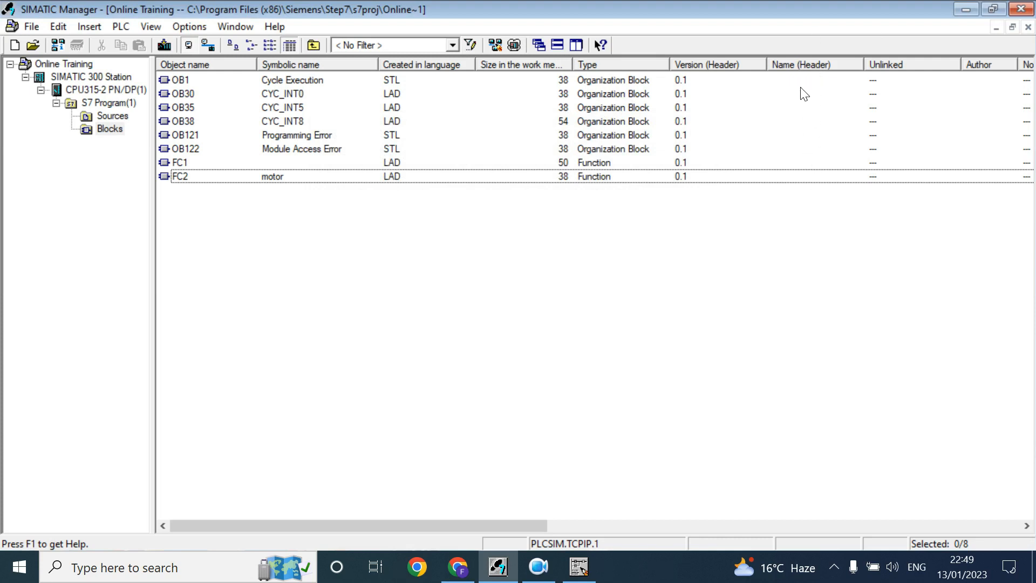
mouse_move(794, 270)
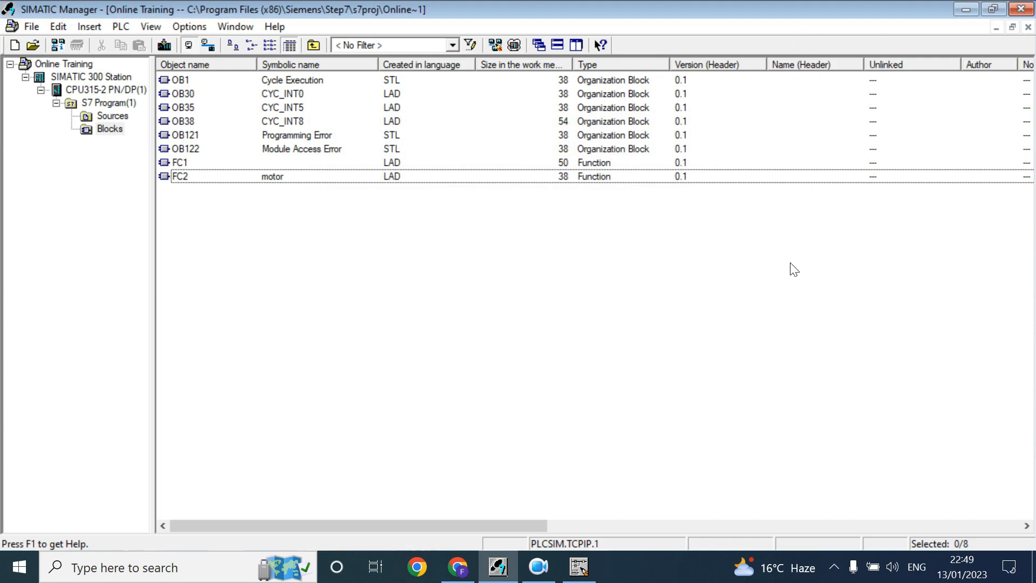
mouse_move(263, 183)
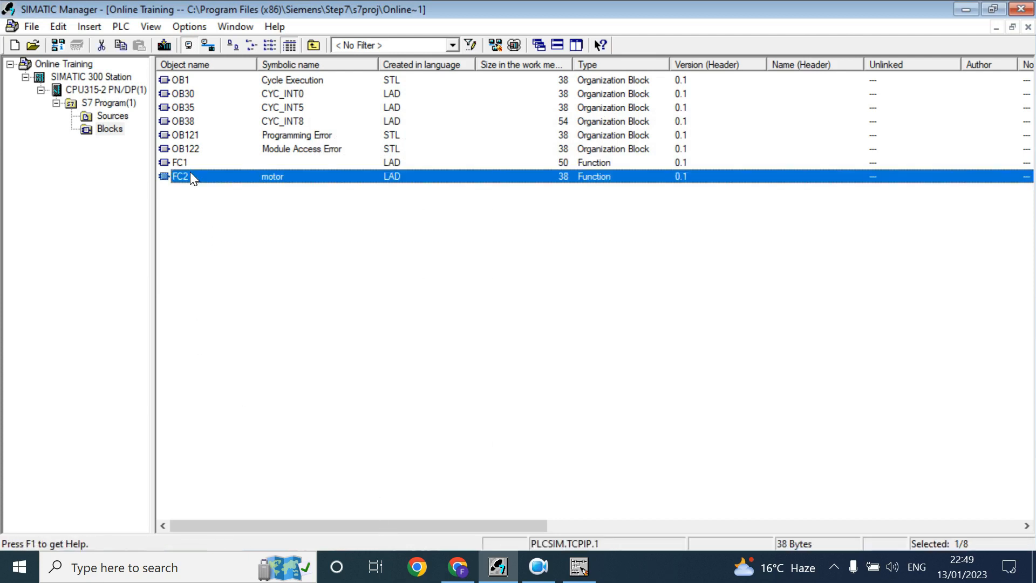
right_click(180, 176)
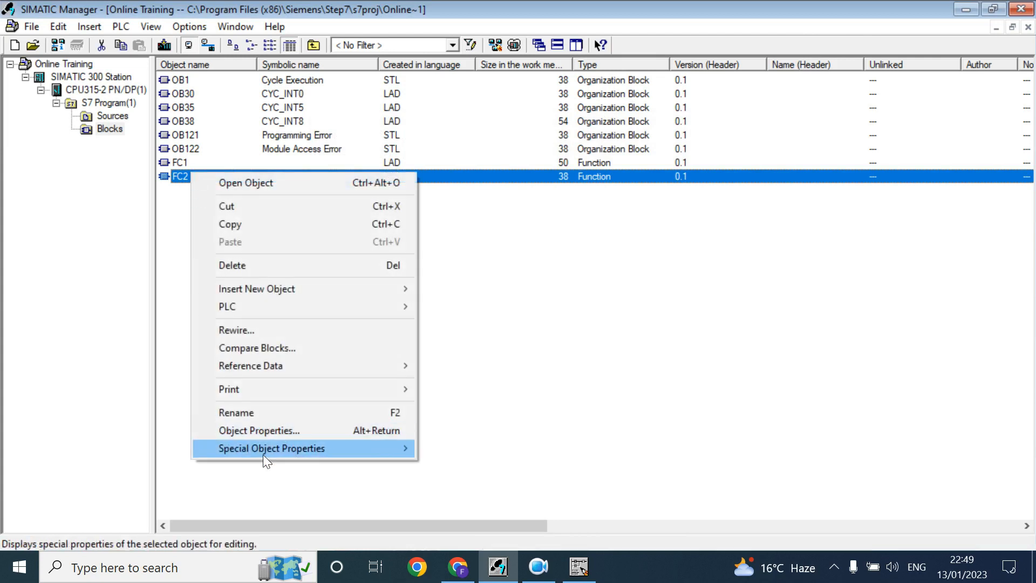
mouse_move(258, 430)
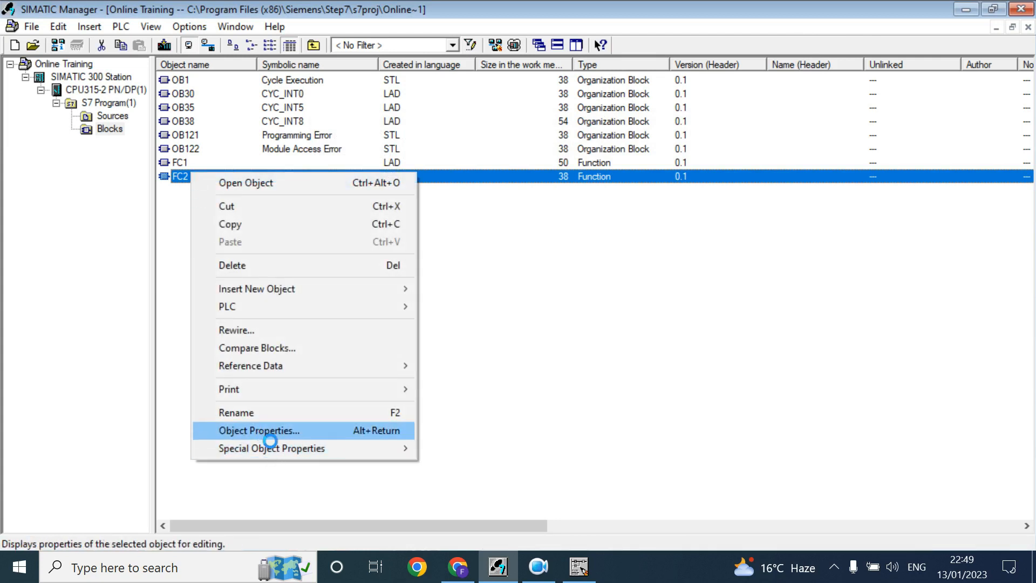
click(258, 430)
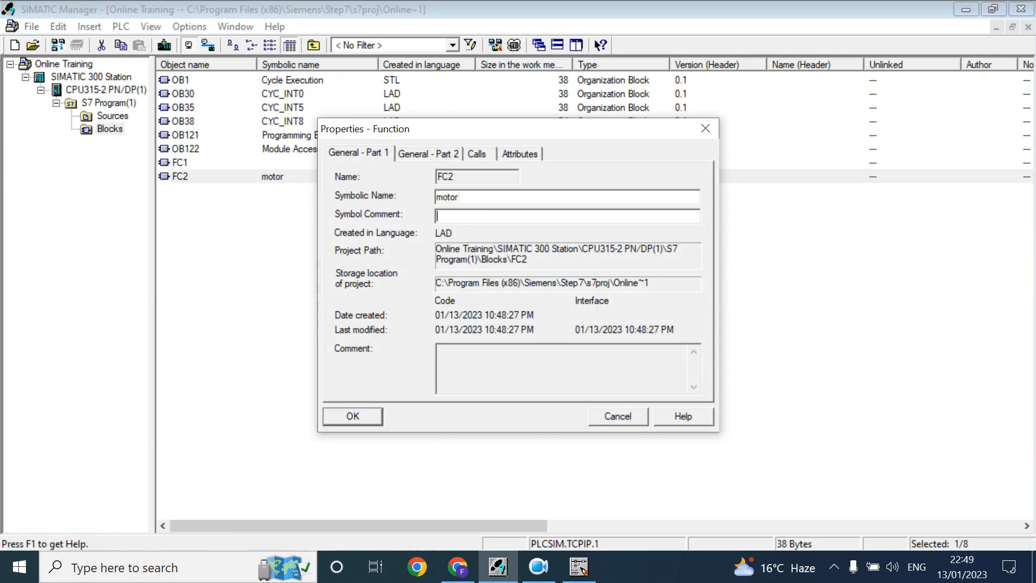
click(427, 153)
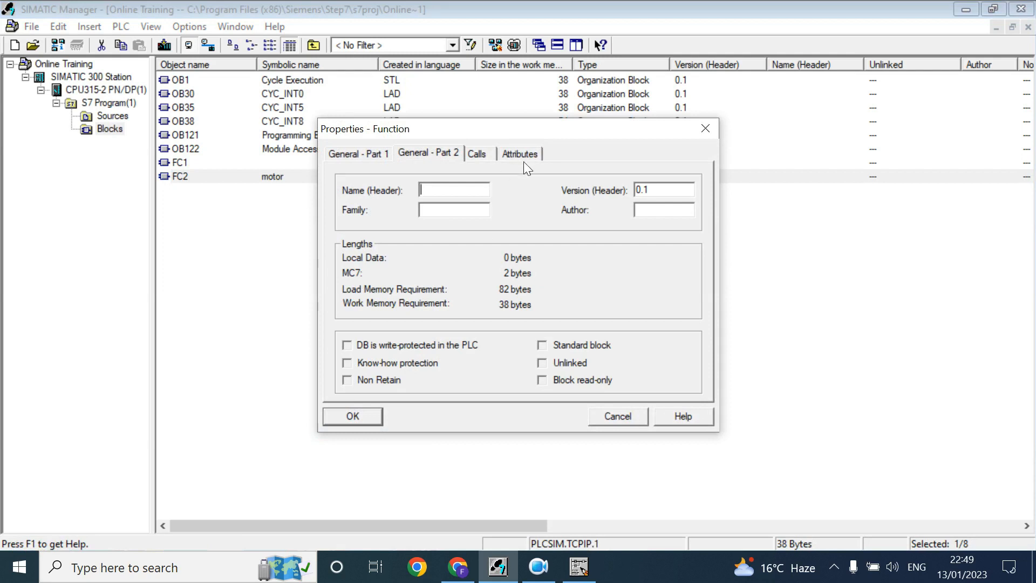
click(476, 153)
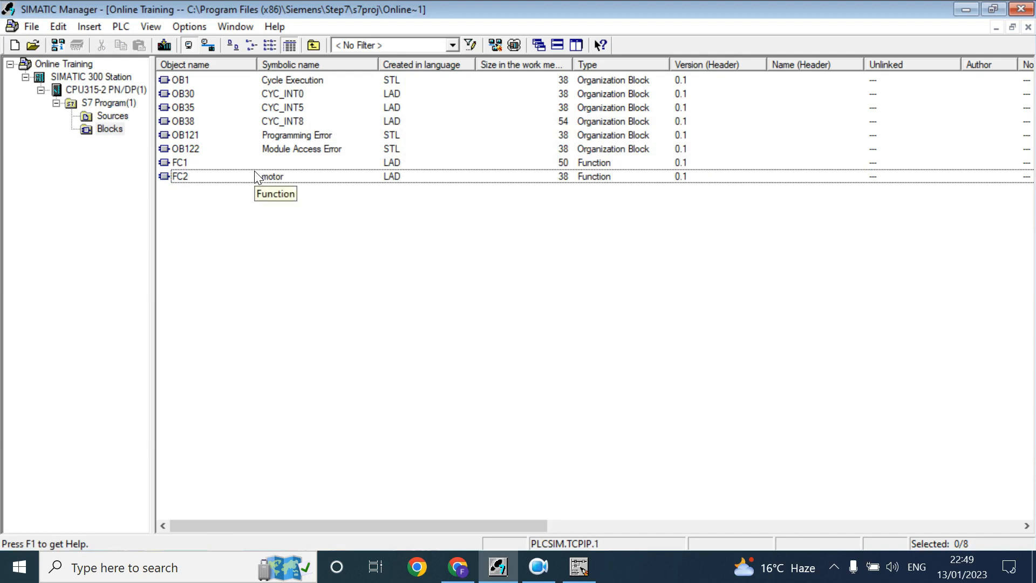
Open FC2 'motor', then open FC1 and select its M10.0, M10.1 and M10.2 rung elements
double_click(178, 79)
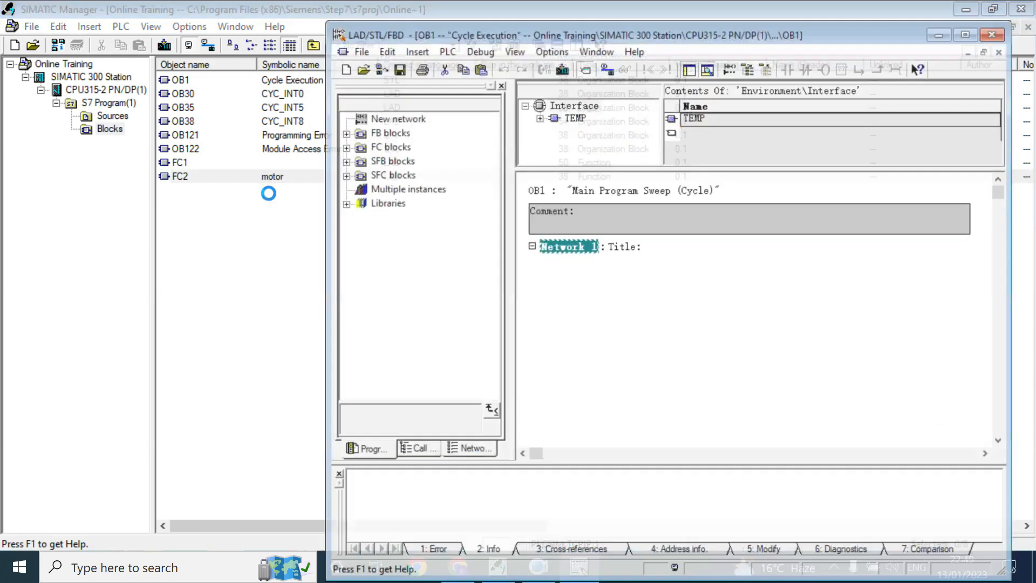
double_click(180, 176)
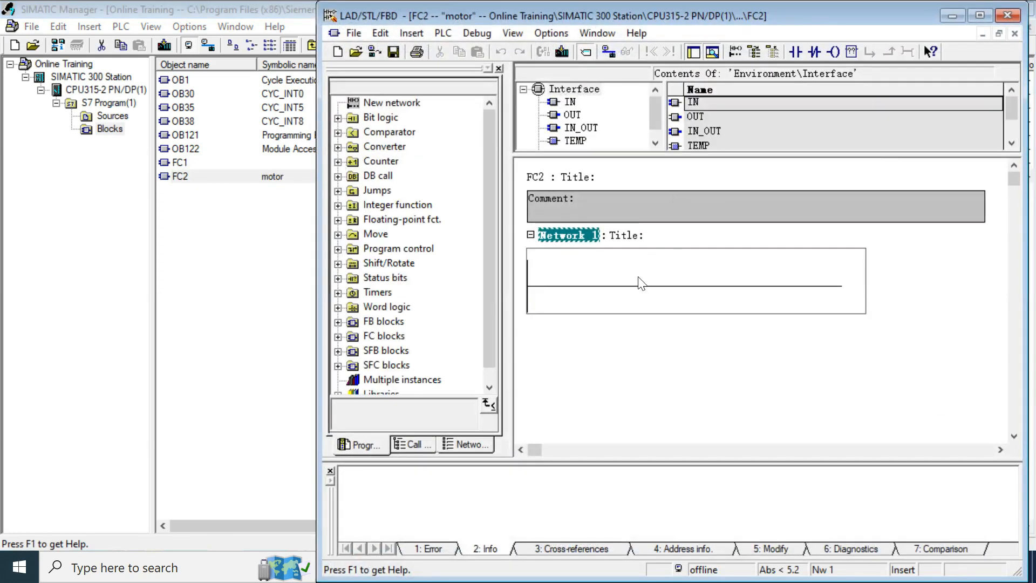
click(683, 286)
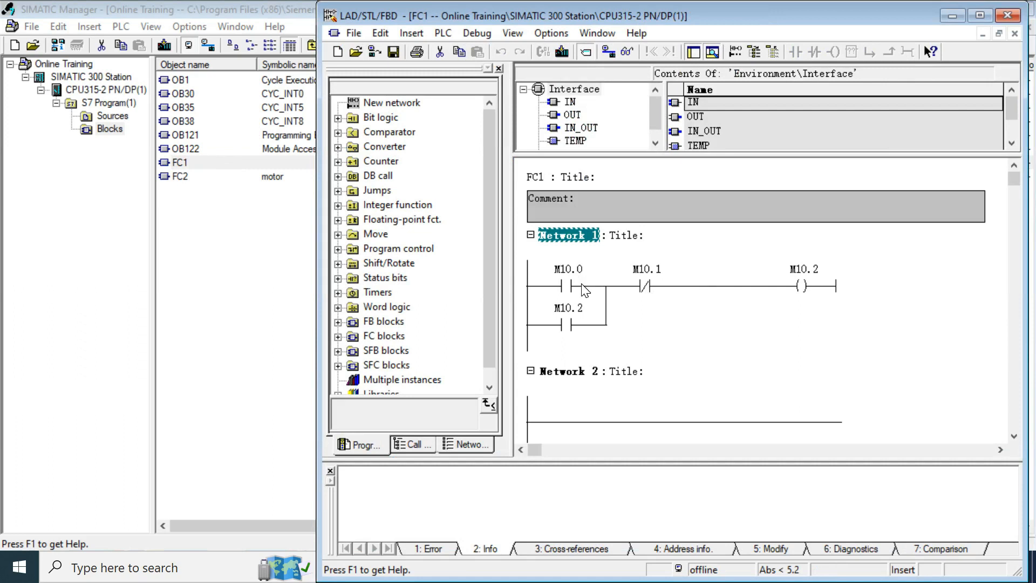
mouse_move(668, 299)
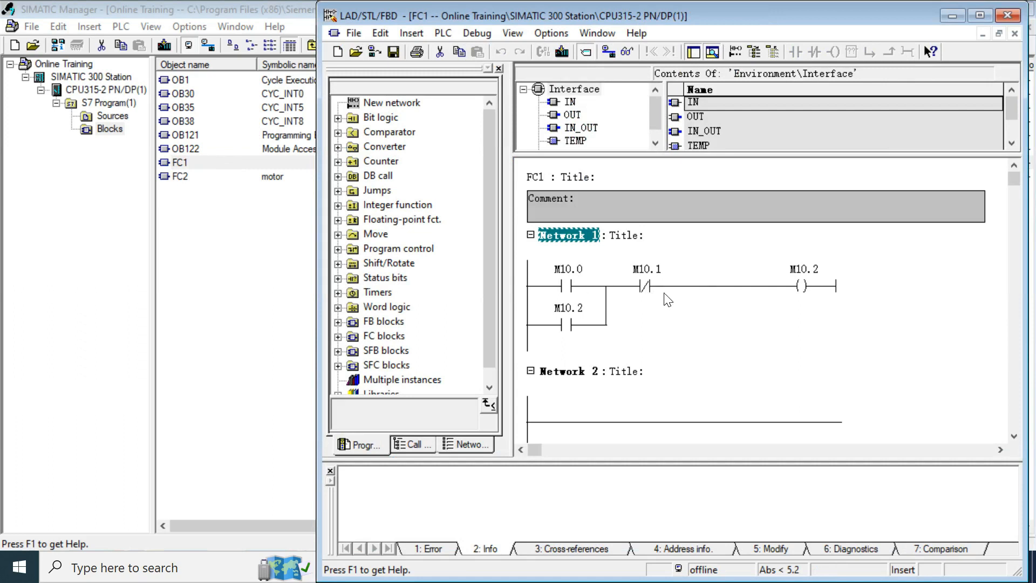
mouse_move(743, 343)
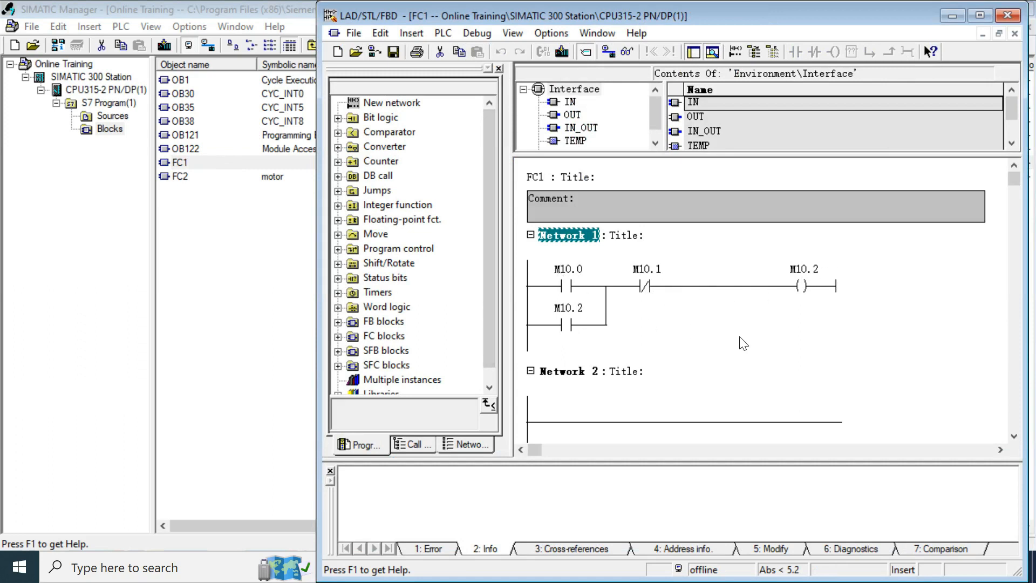
mouse_move(654, 324)
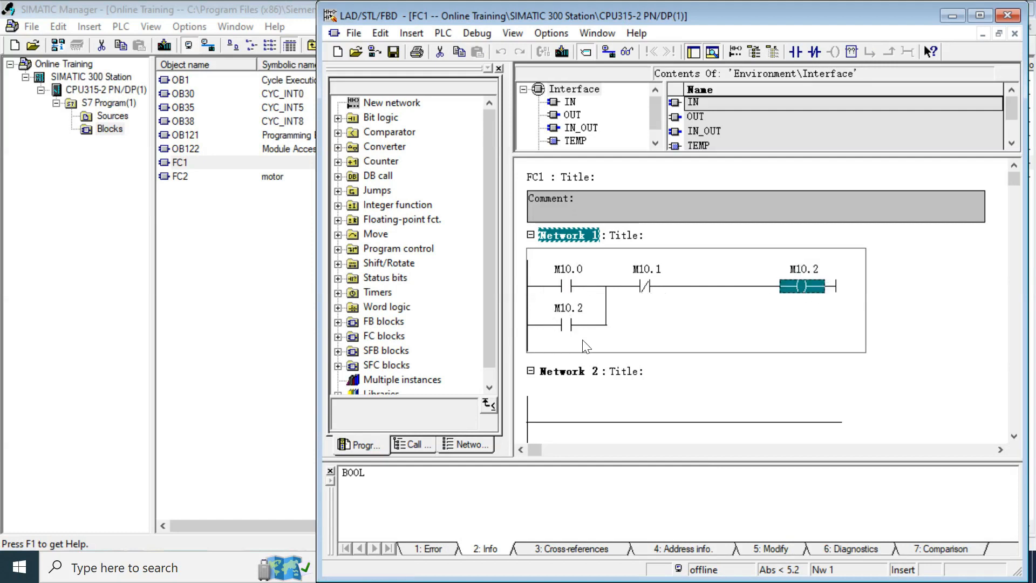
mouse_move(562, 288)
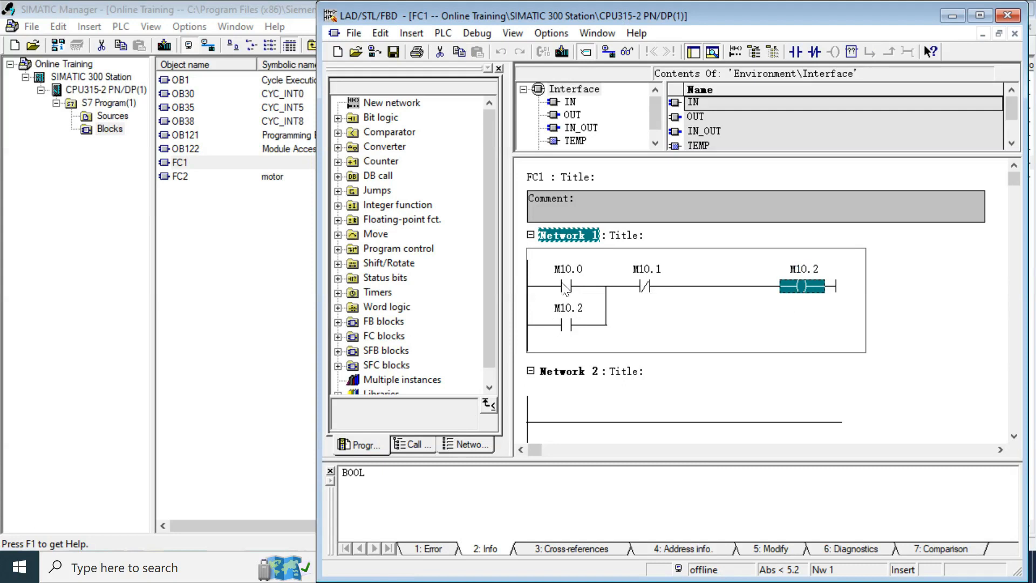
click(566, 324)
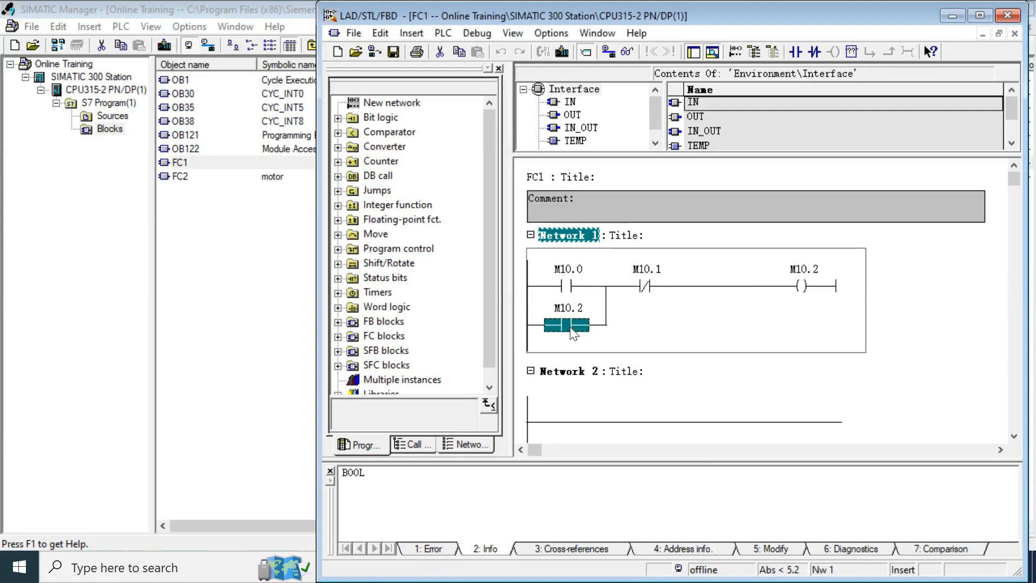
click(802, 284)
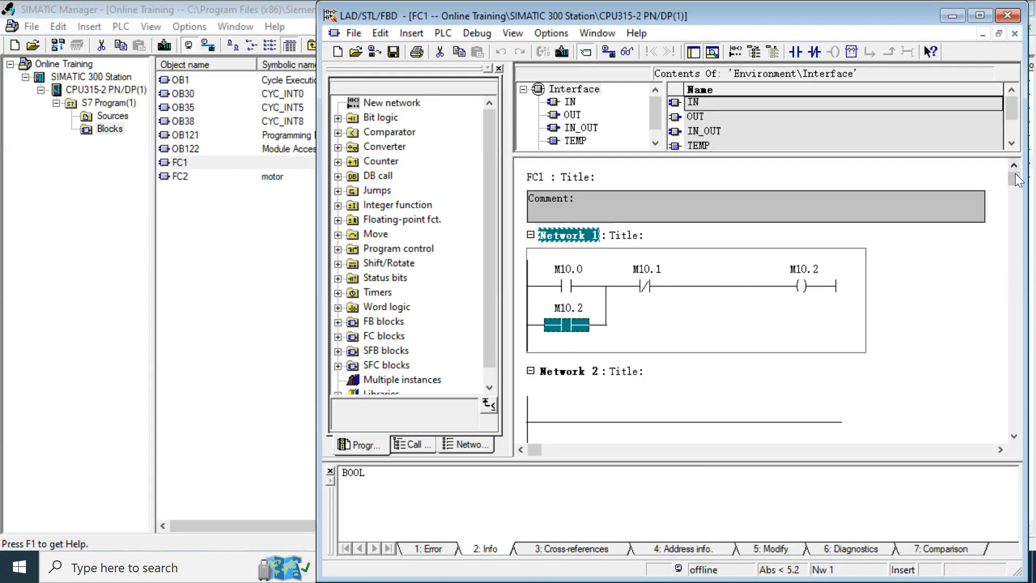
Insert Networks 3 and 4 after Network 2, and place a normally open contact in Network 2
scroll(down, 3)
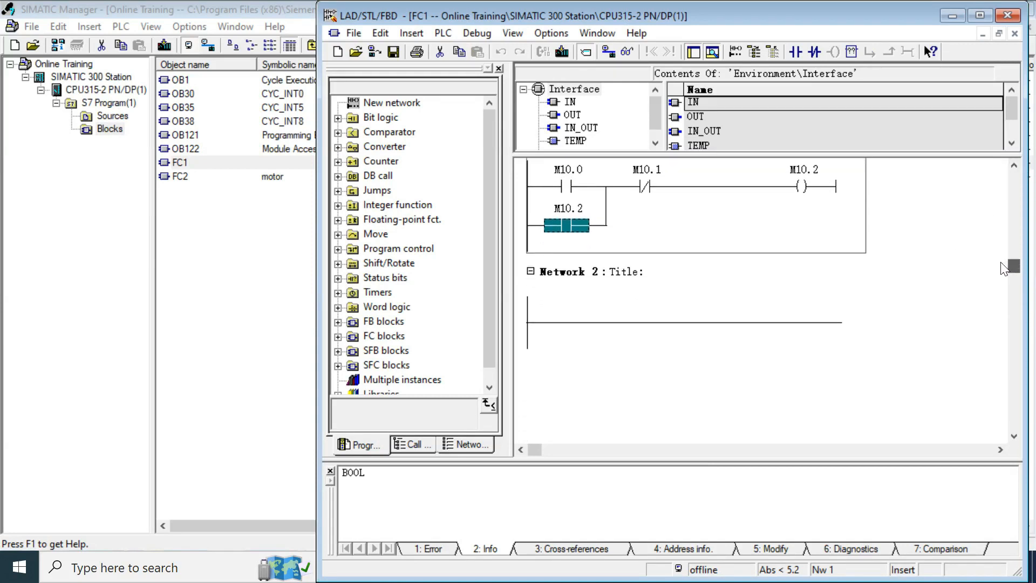
scroll(down, 3)
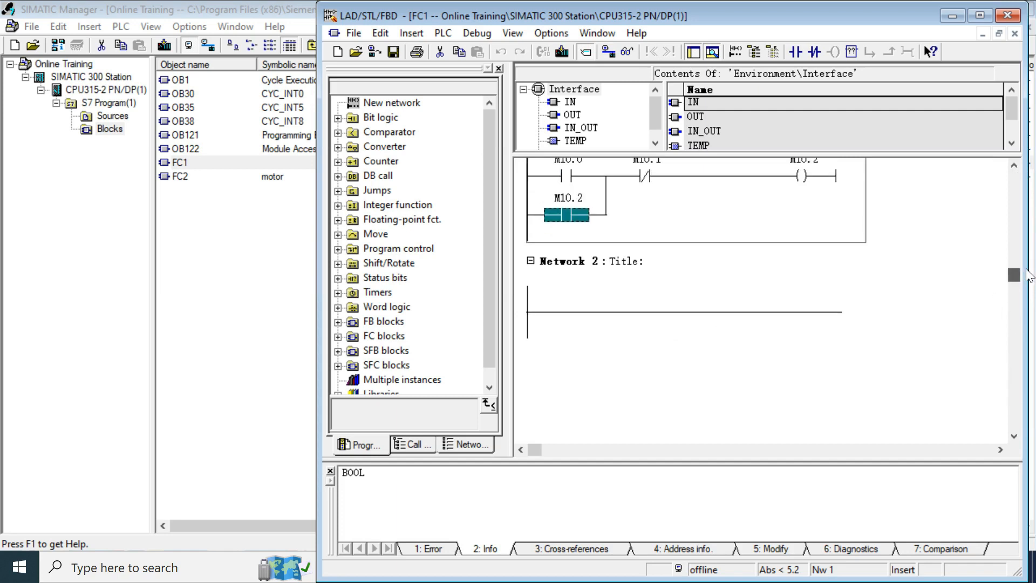
right_click(565, 261)
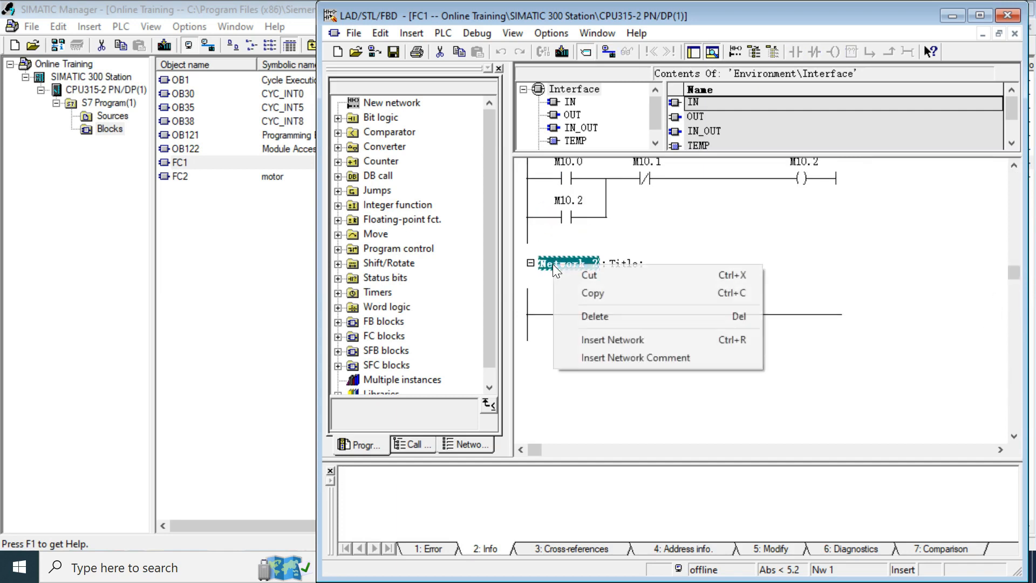
click(611, 339)
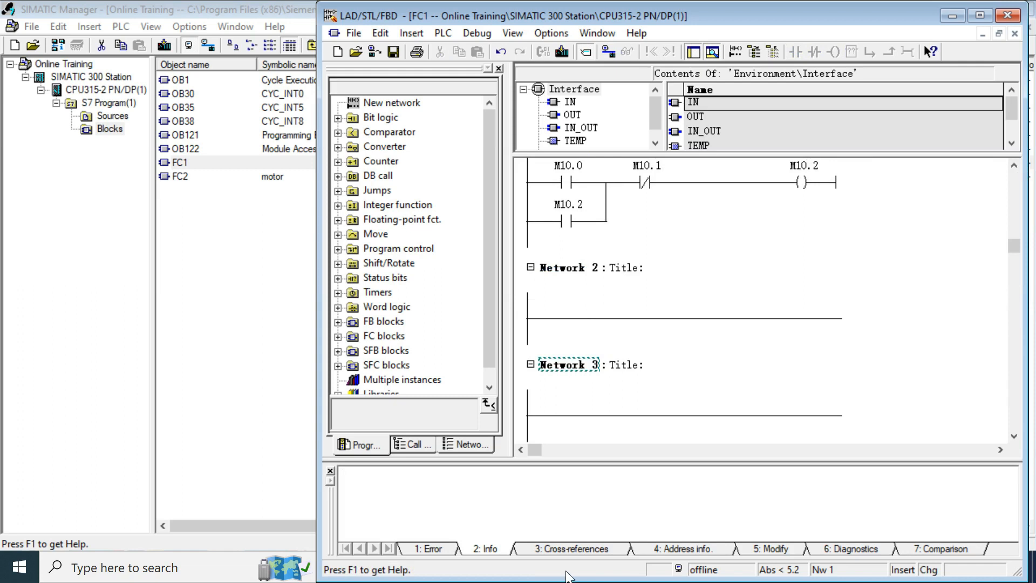
right_click(567, 365)
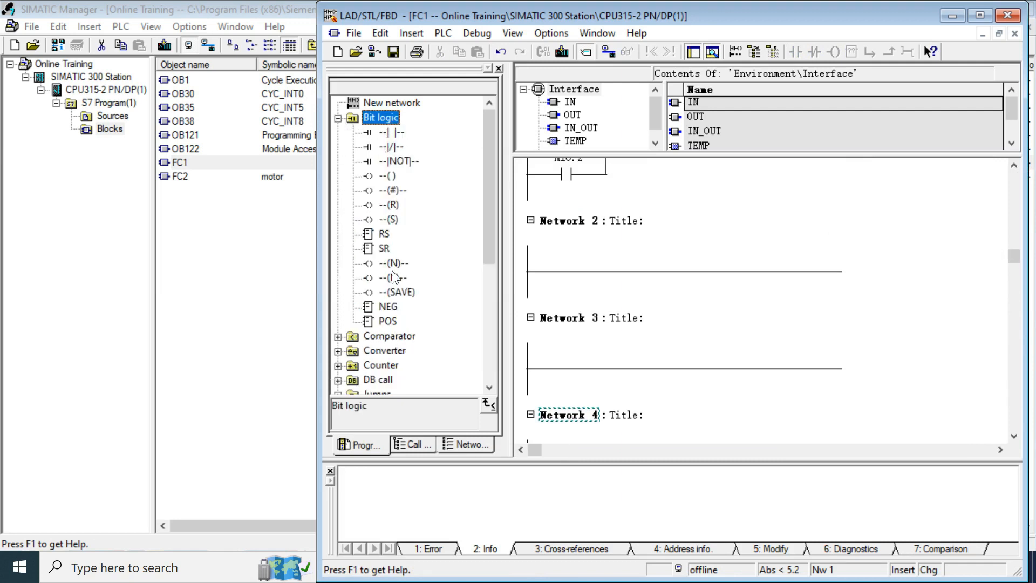
click(382, 132)
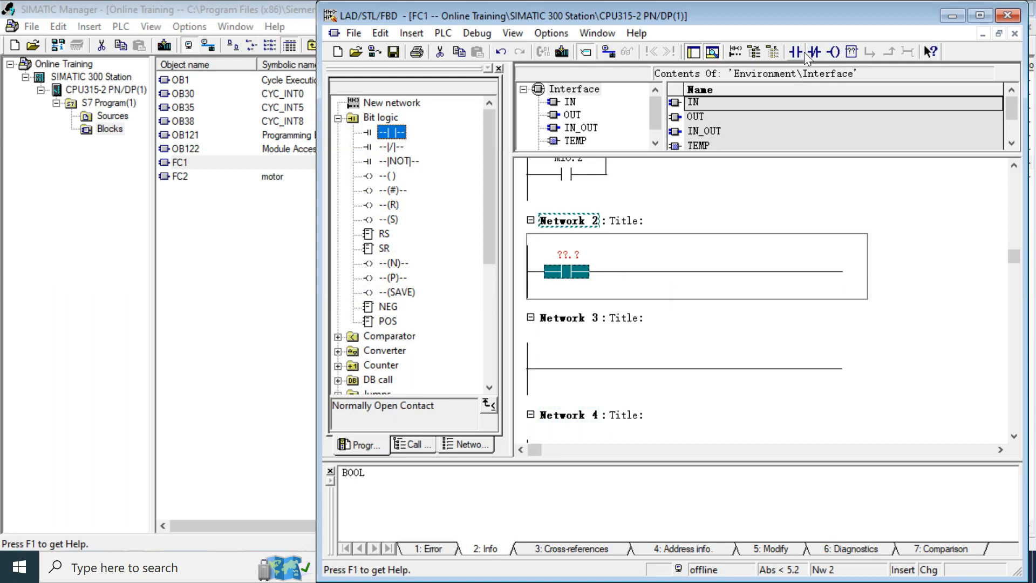
mouse_move(851, 52)
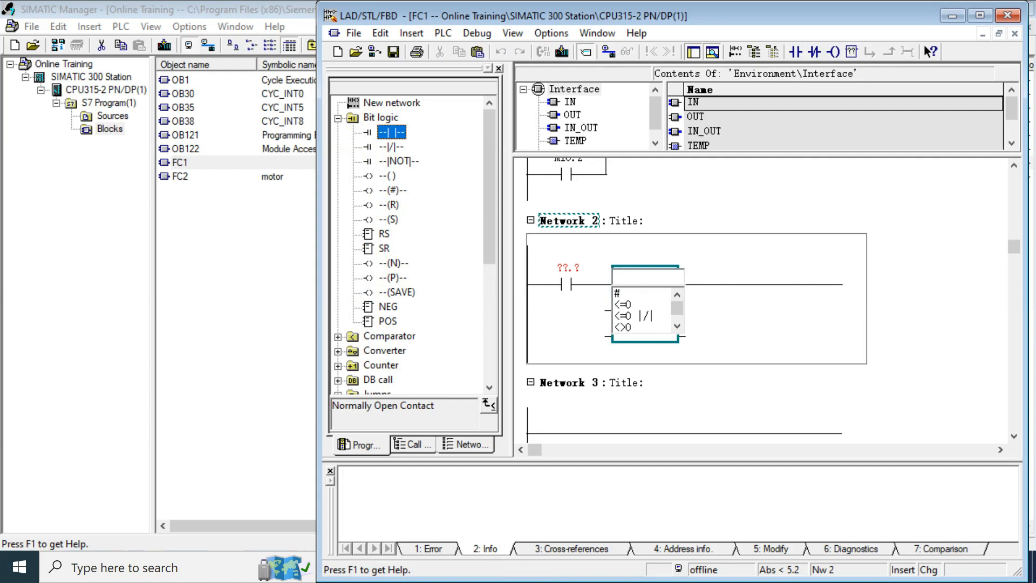
Add a status-bit contact after the NO contact in Network 2, set to <=0
click(644, 274)
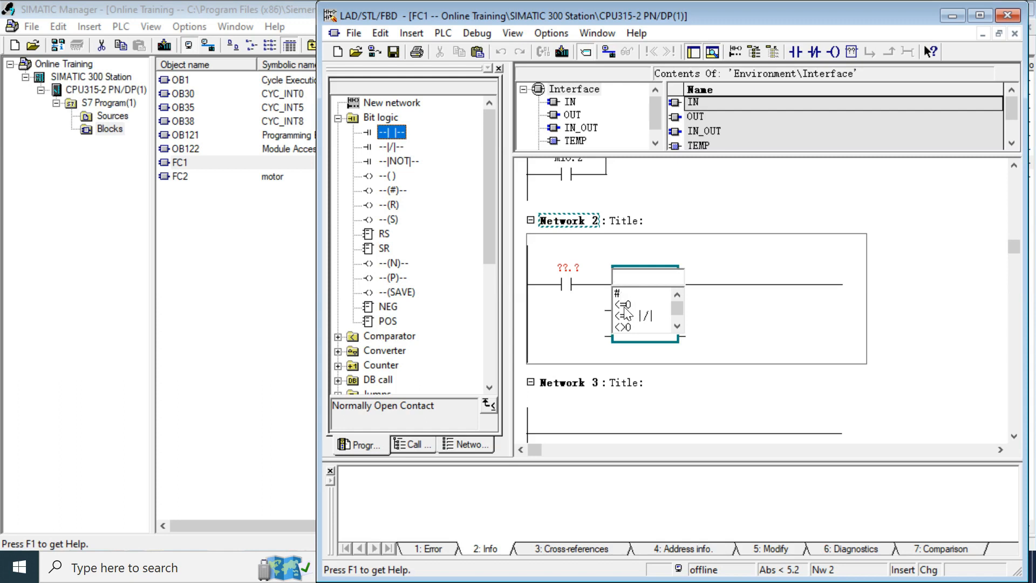
click(623, 303)
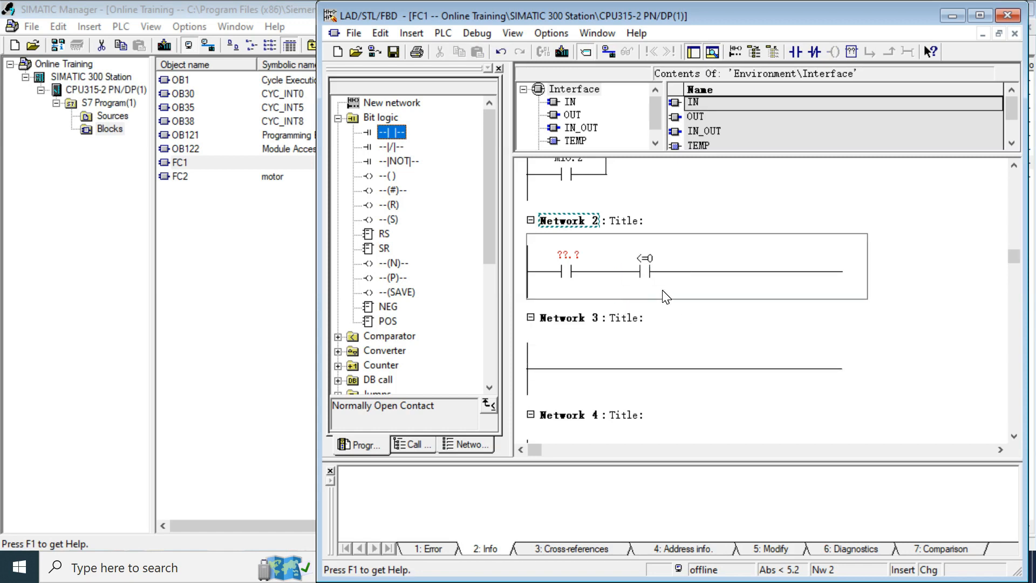
mouse_move(744, 331)
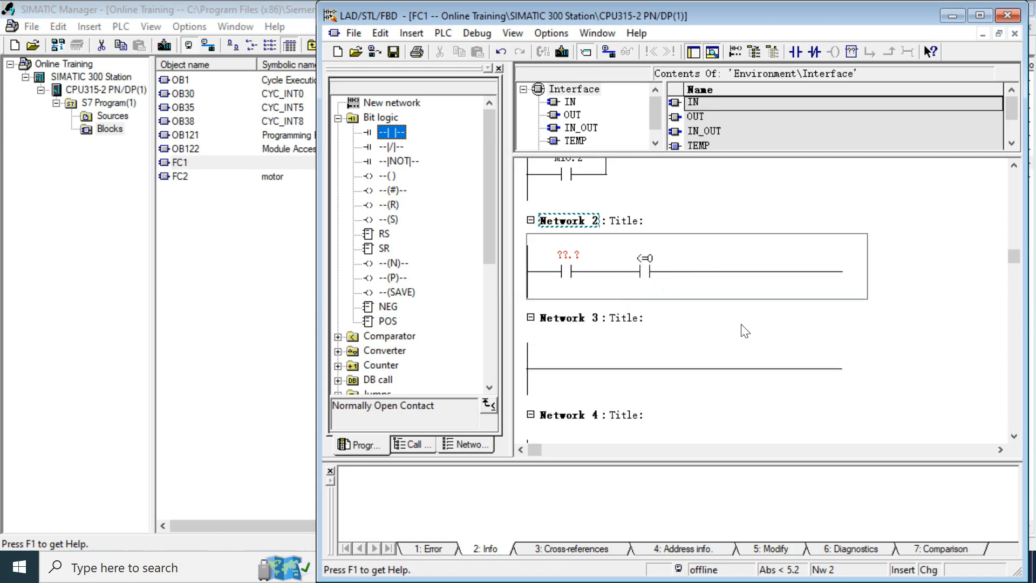
Insert an ADD_I box from the Integer function catalog into Network 3
scroll(down, 3)
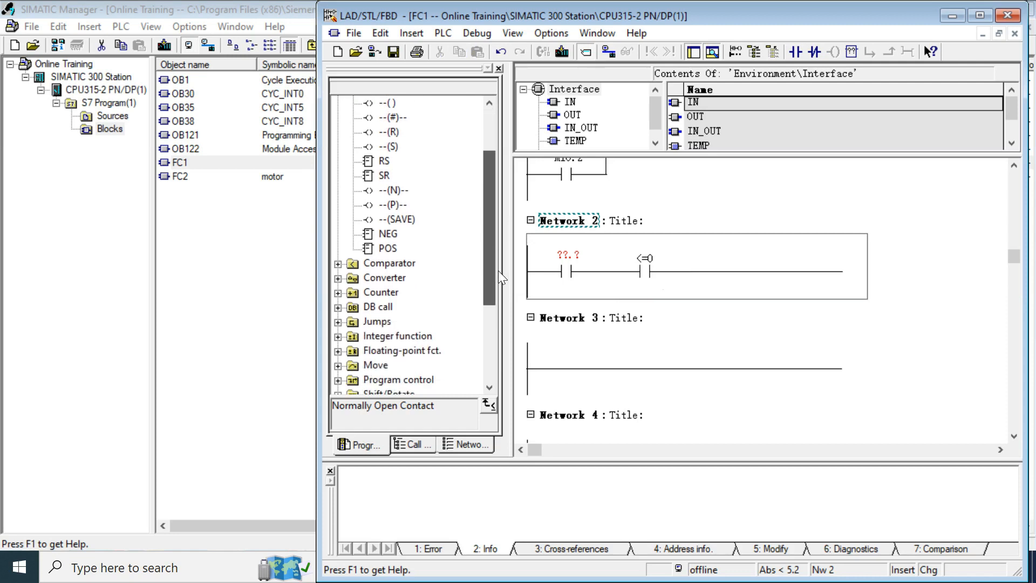
scroll(down, 3)
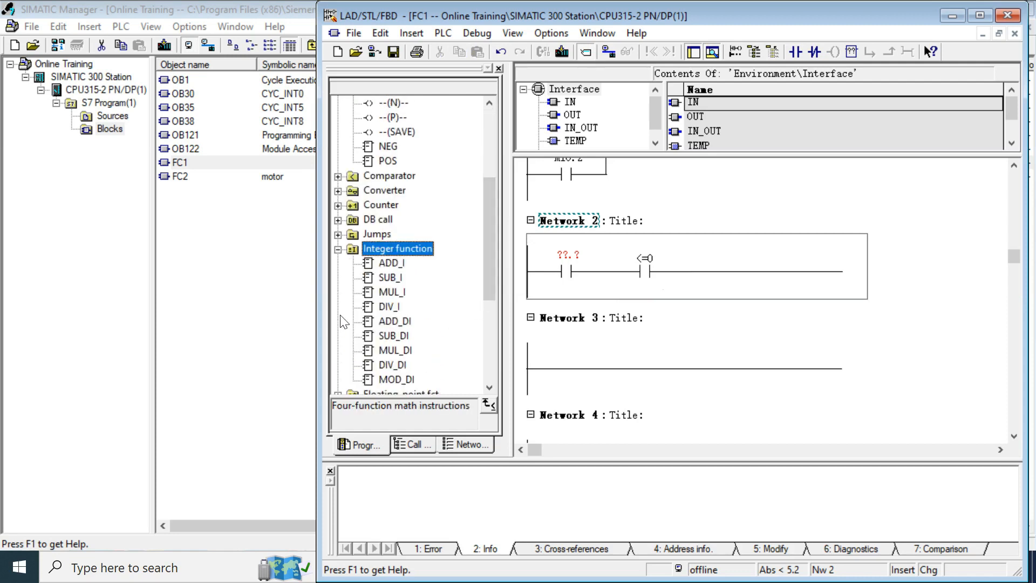
click(390, 262)
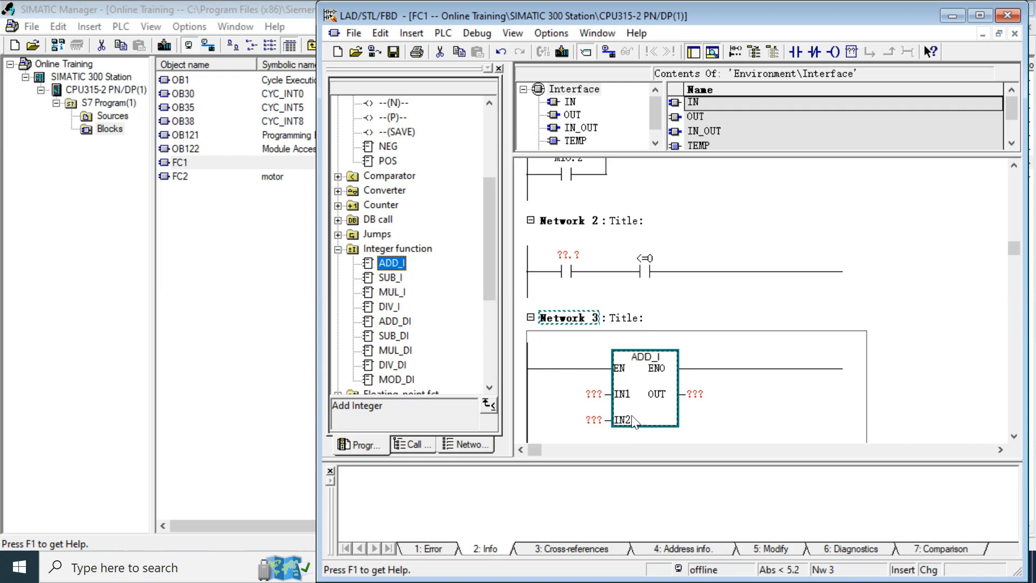
mouse_move(690, 388)
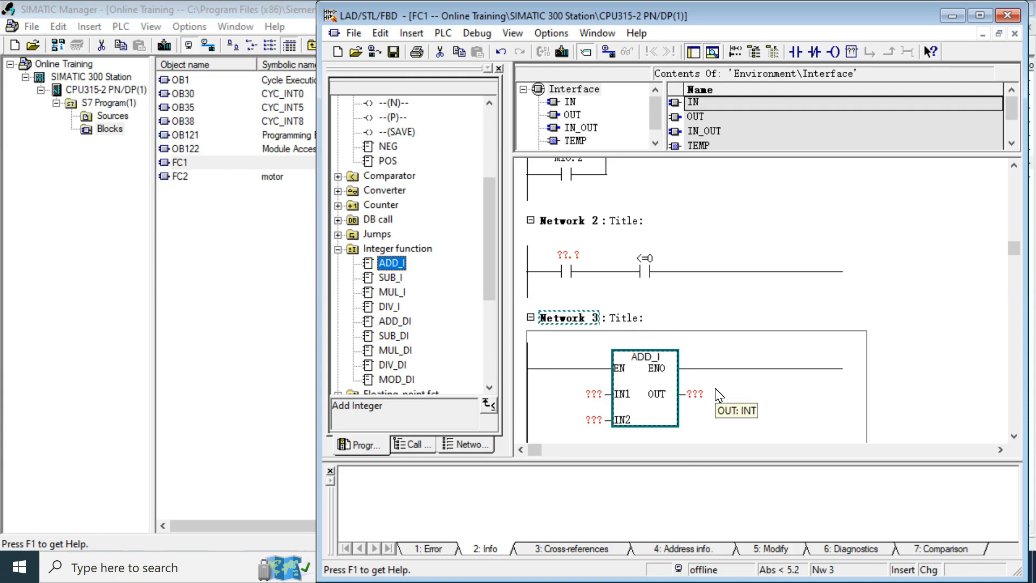
mouse_move(719, 394)
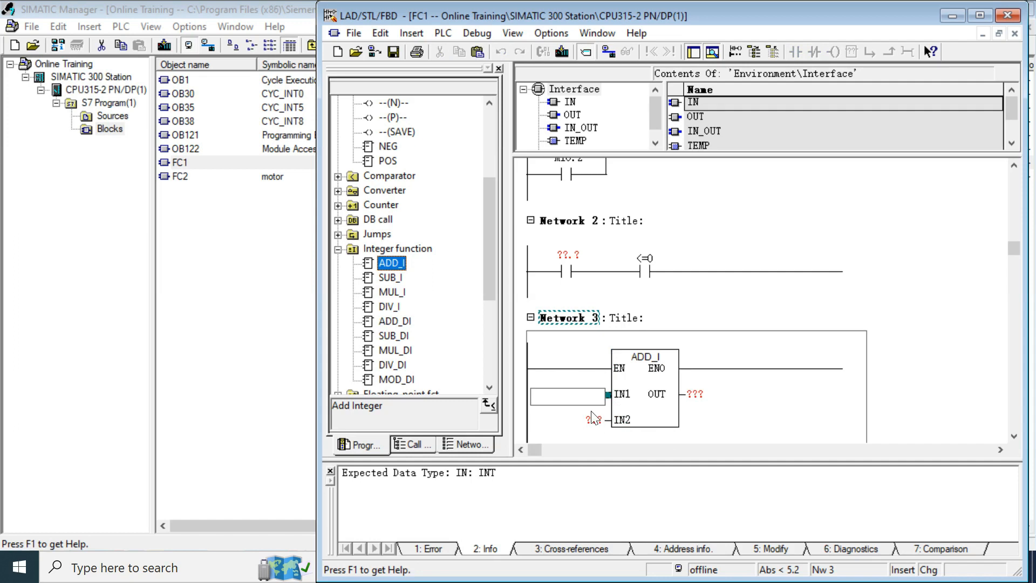
Enter constants 34 at IN1 and 60 at IN2 of the ADD_I box
click(566, 424)
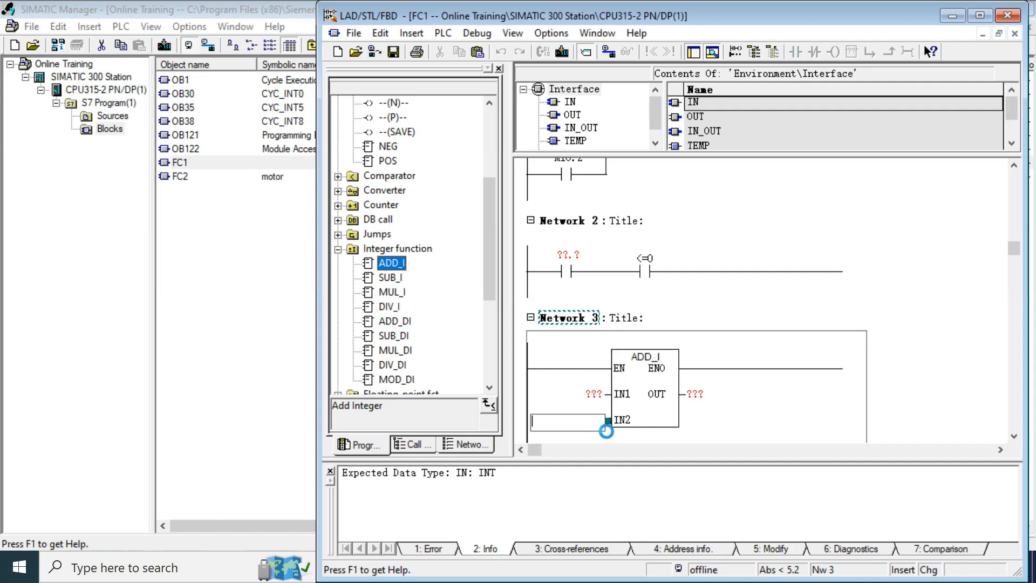
text(30)
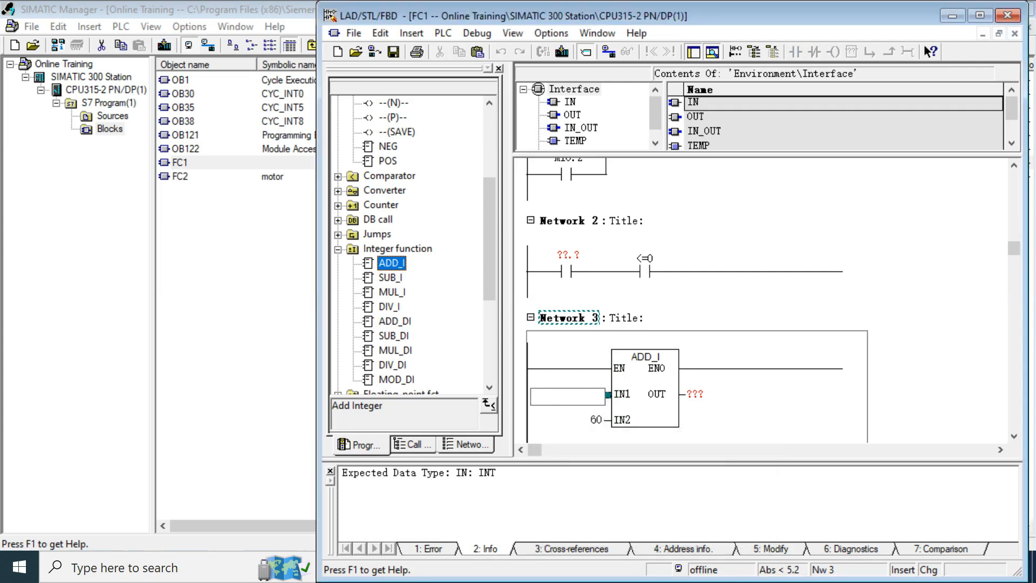
text(34)
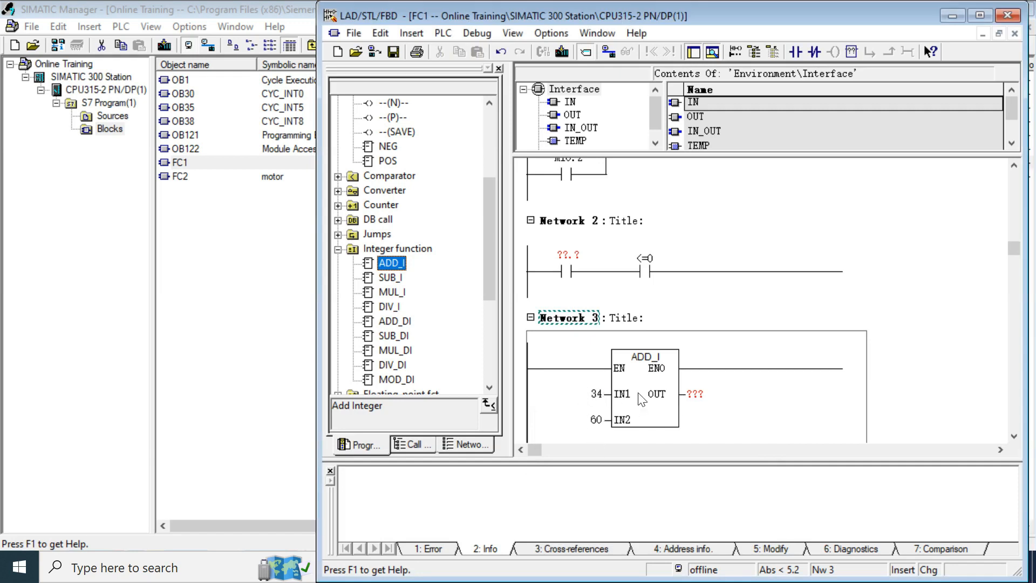
mouse_move(628, 394)
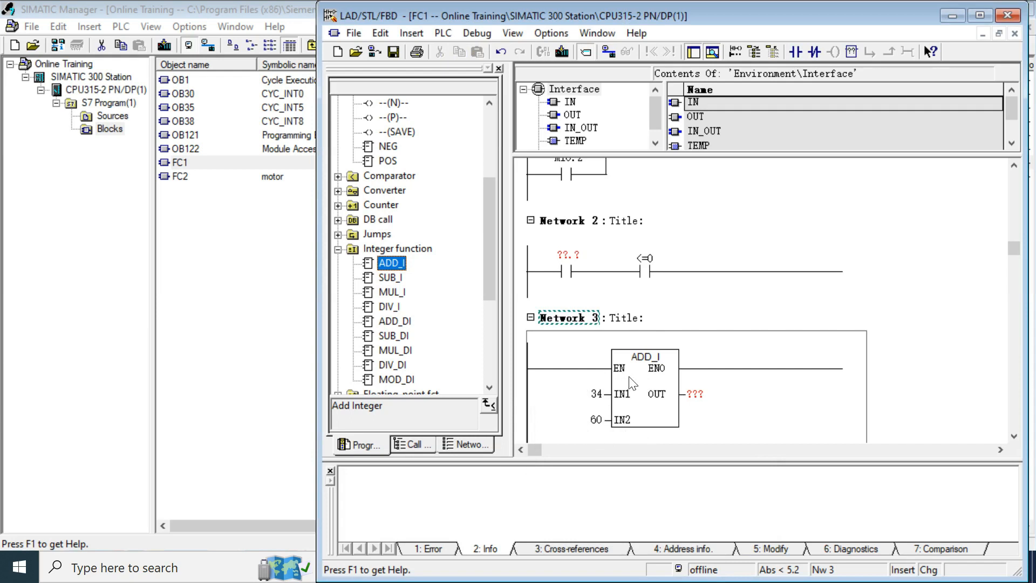
mouse_move(620, 426)
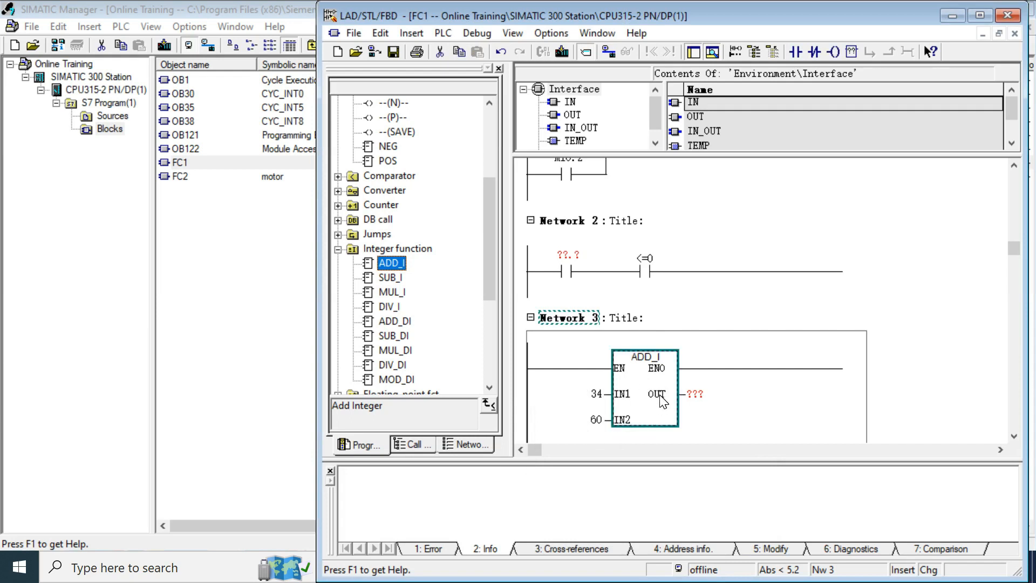
mouse_move(635, 397)
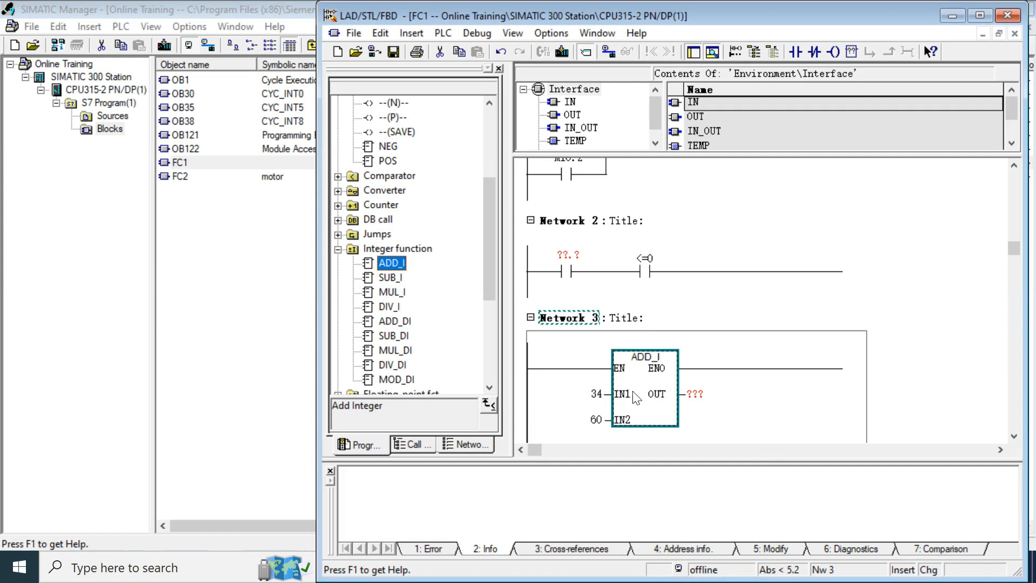
mouse_move(674, 403)
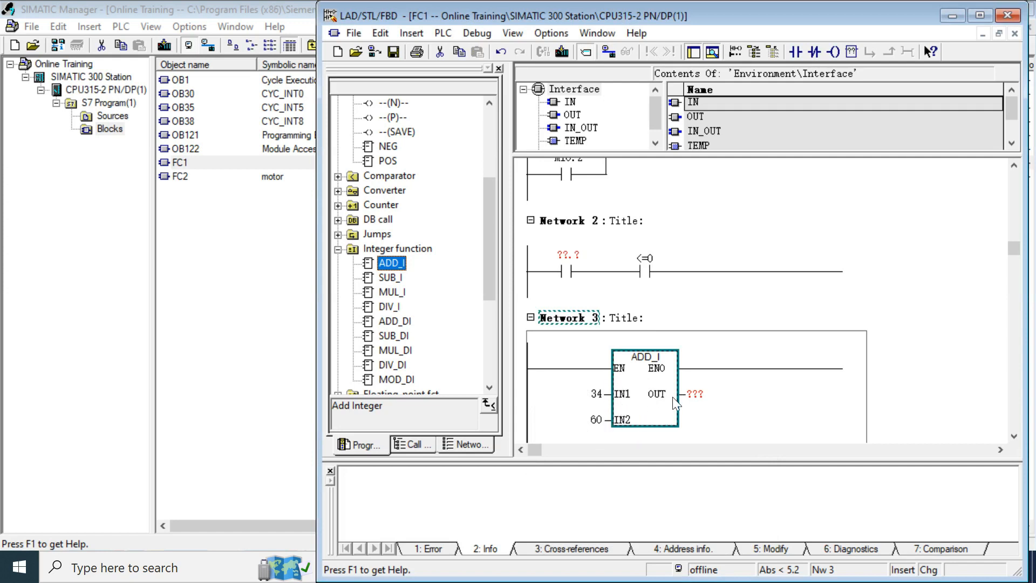
mouse_move(659, 397)
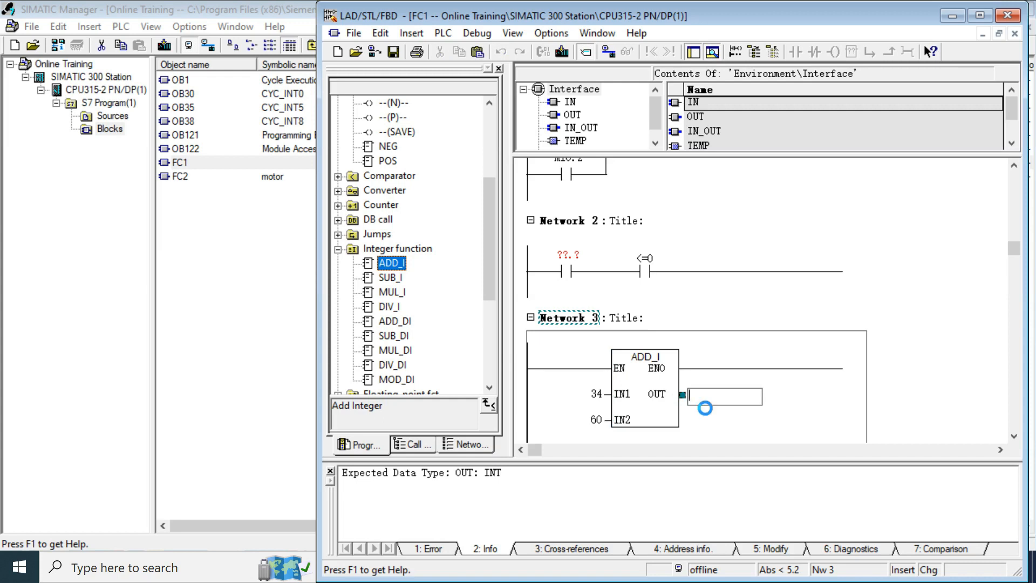
Start entering output address QW200 at the ADD_I OUT pin
text(QW200)
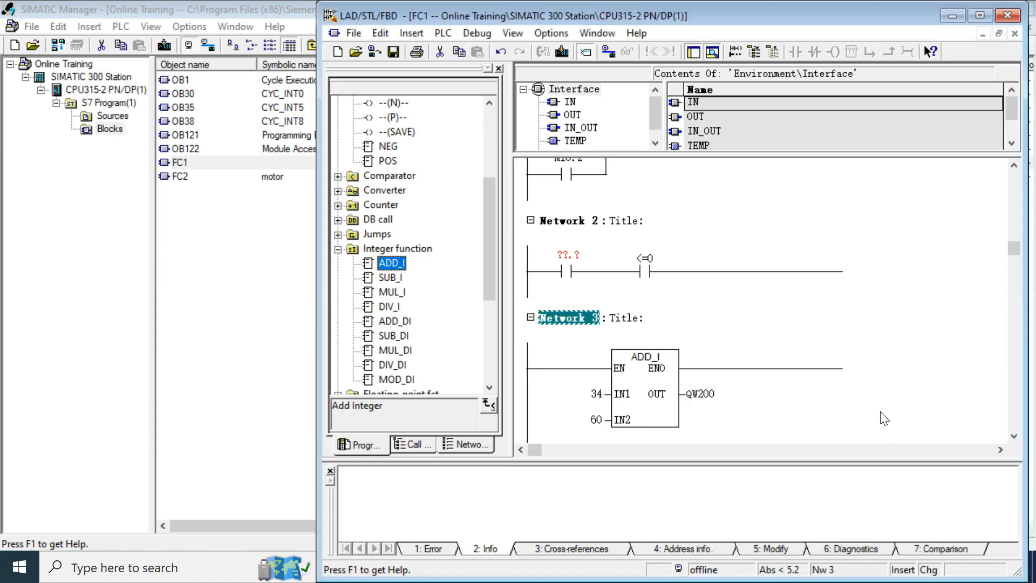
mouse_move(695, 400)
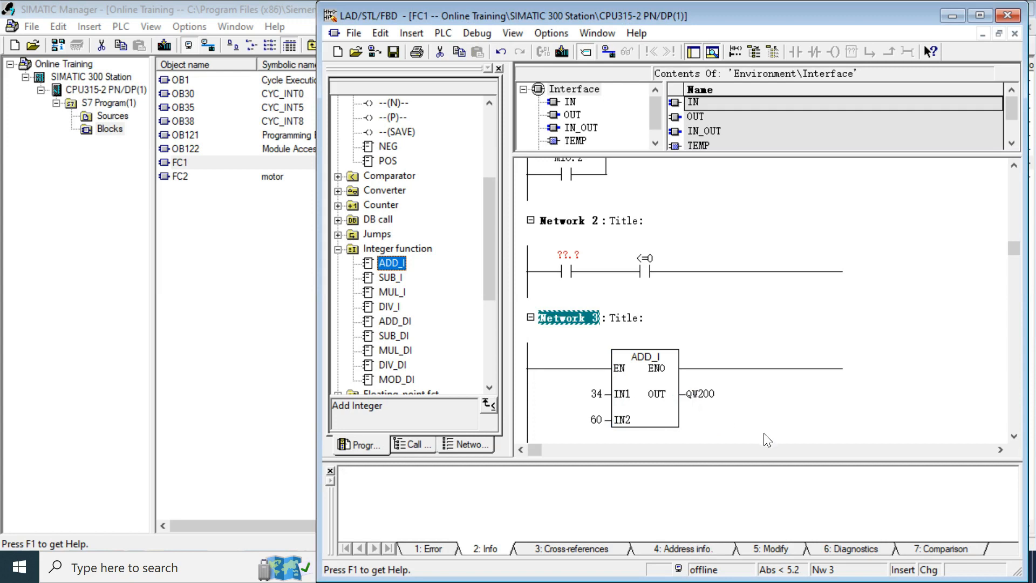
mouse_move(668, 416)
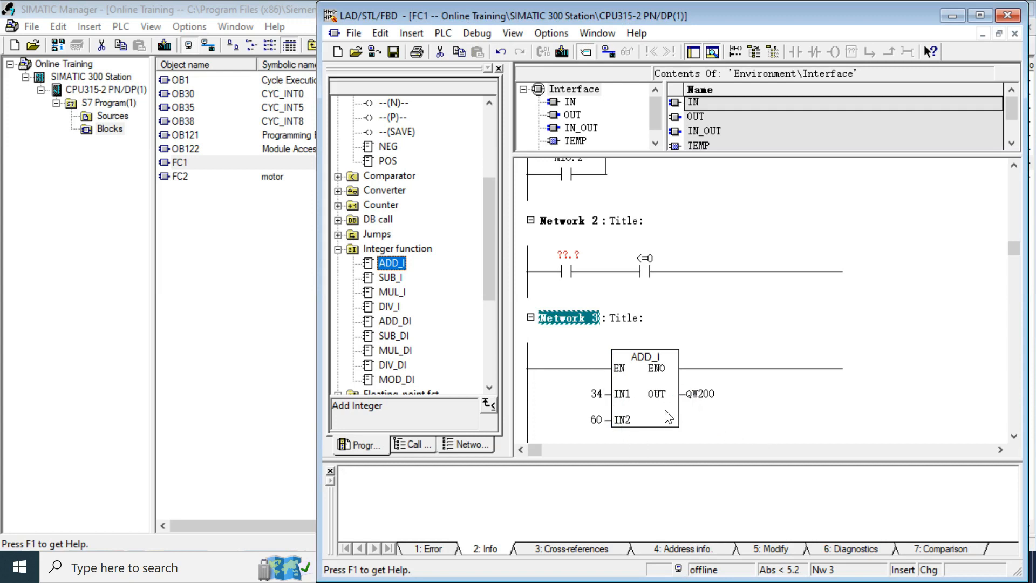
mouse_move(666, 384)
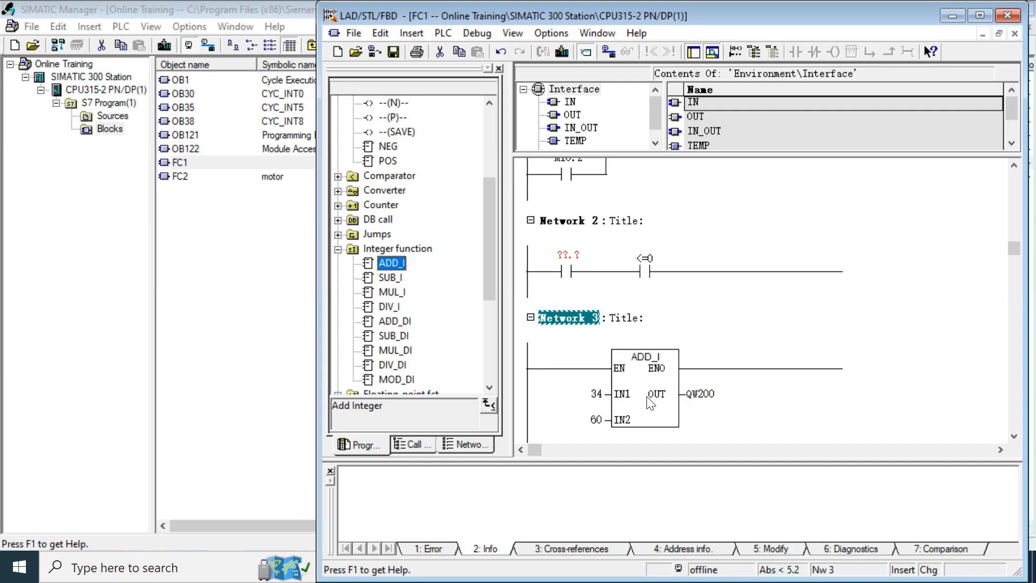
mouse_move(610, 342)
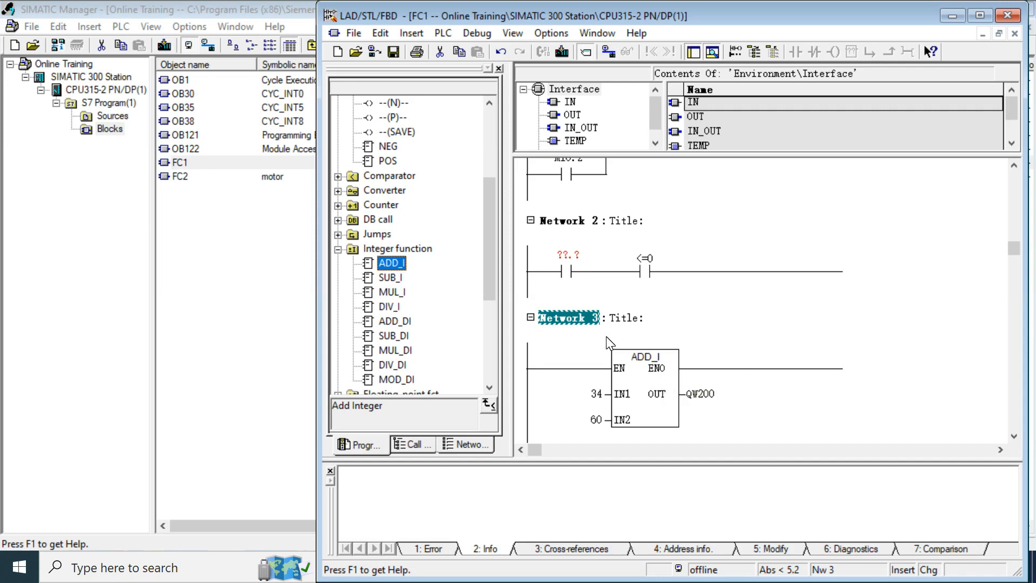
mouse_move(584, 220)
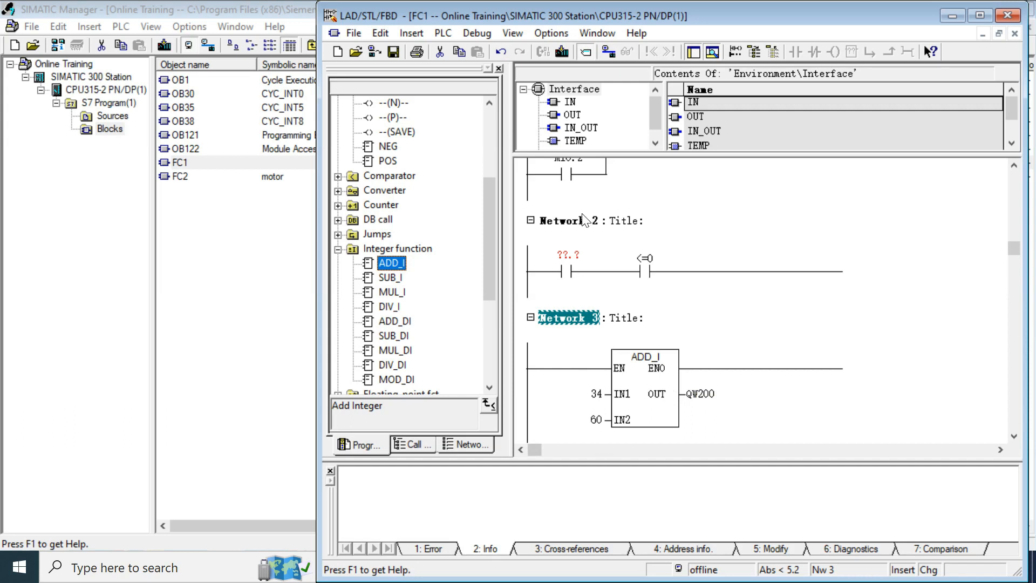
mouse_move(576, 264)
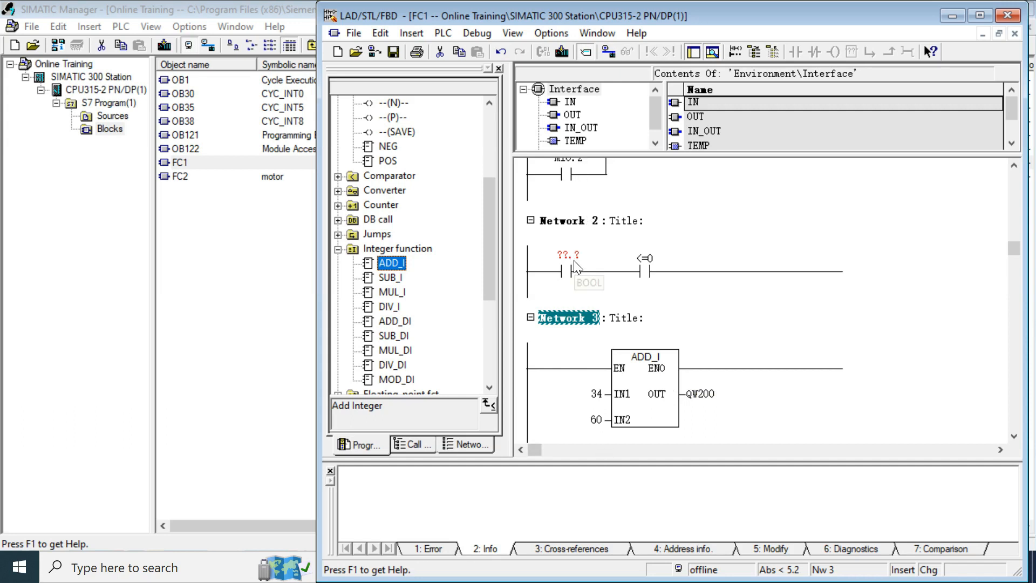
mouse_move(959, 130)
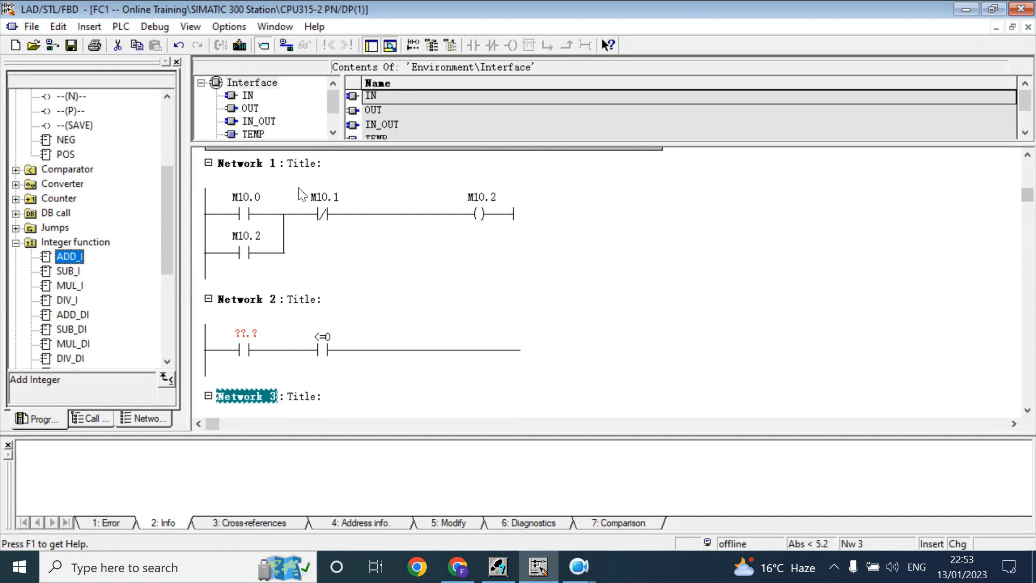
click(246, 163)
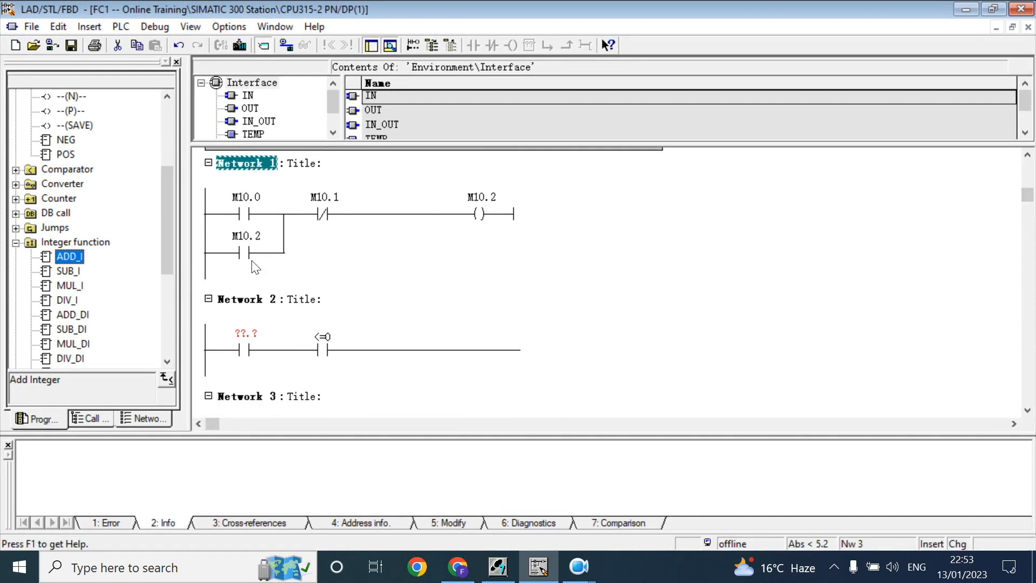
mouse_move(298, 247)
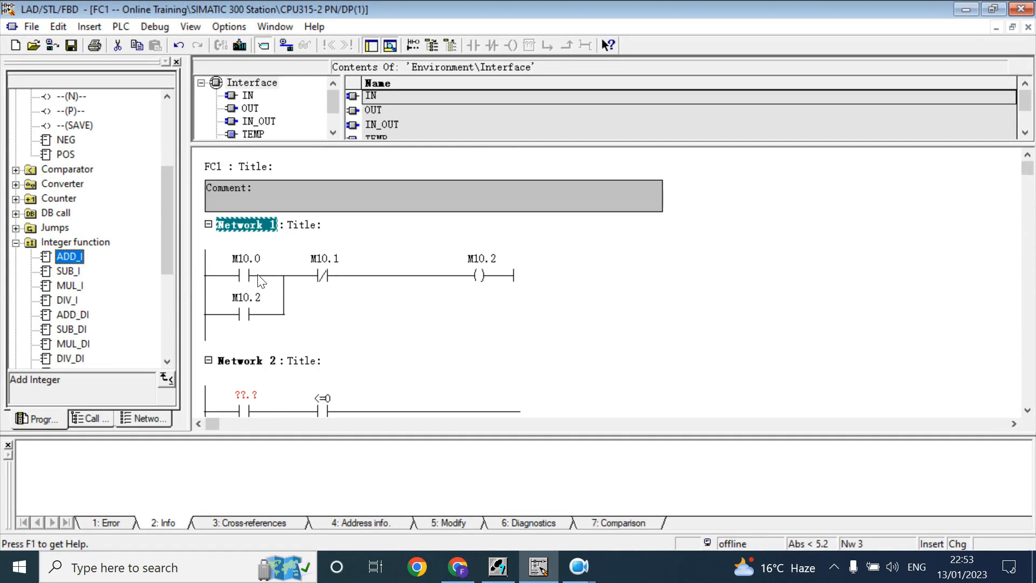
click(215, 276)
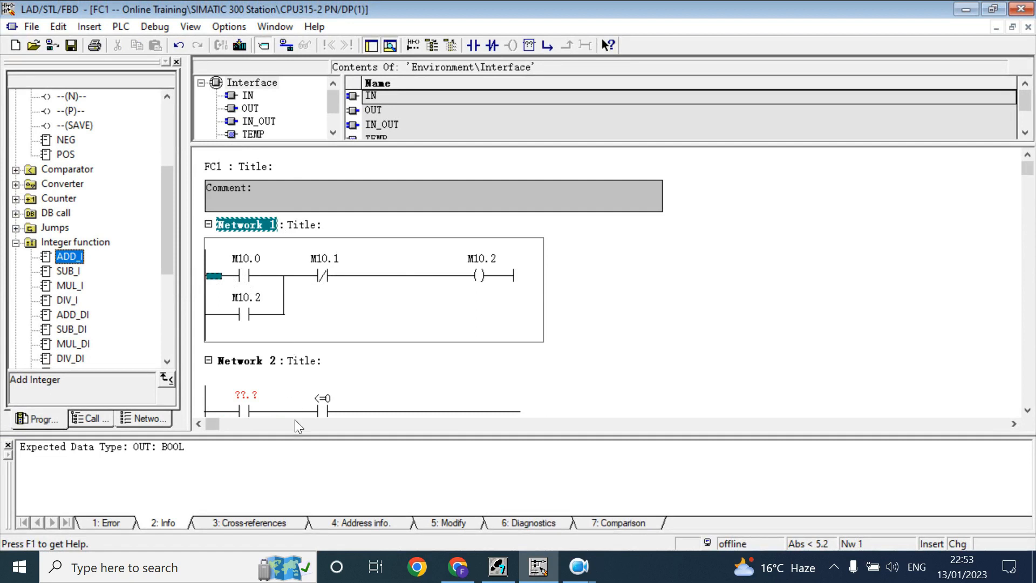
mouse_move(987, 220)
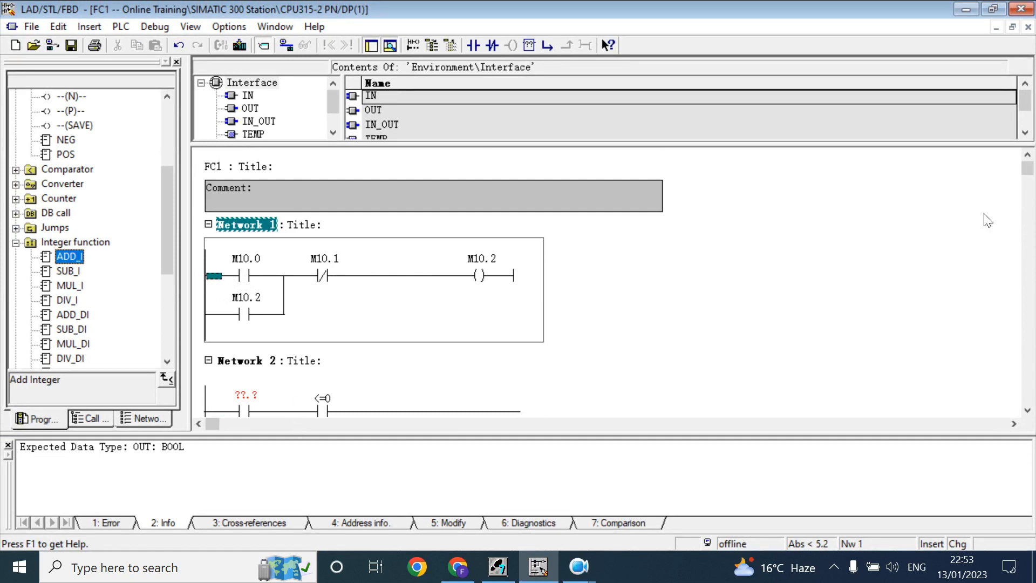
scroll(down, 3)
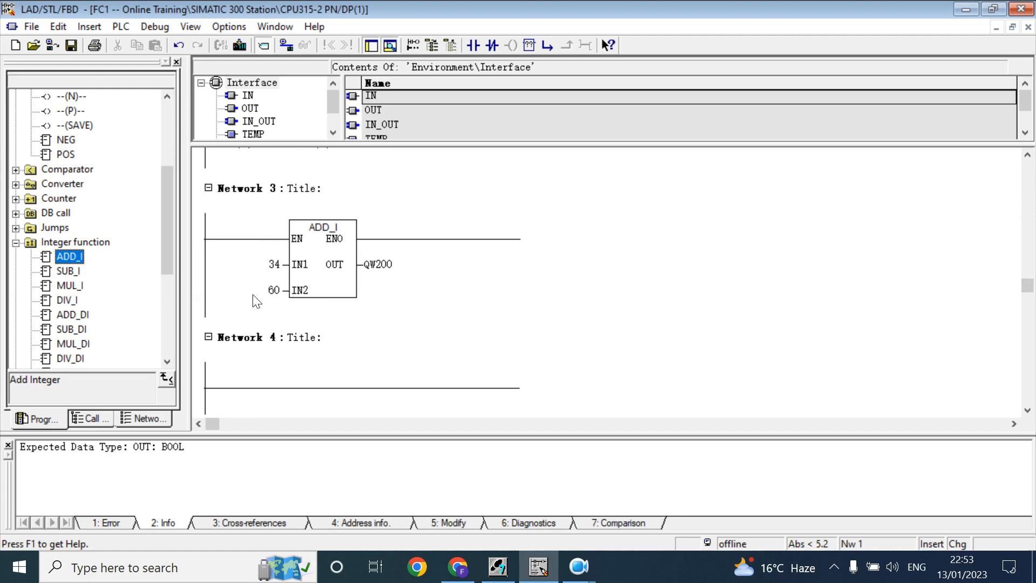
mouse_move(320, 229)
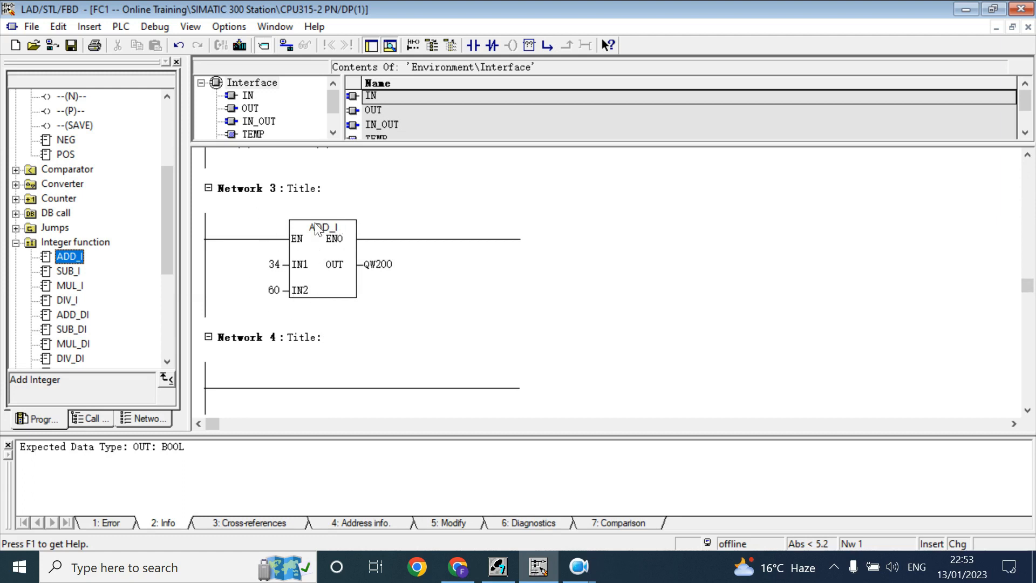
mouse_move(323, 232)
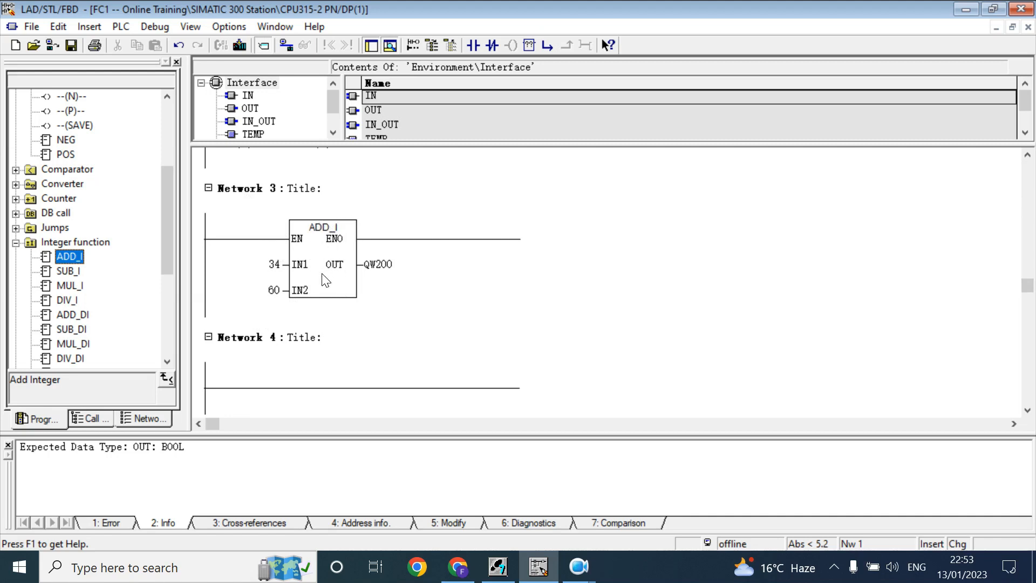
mouse_move(351, 283)
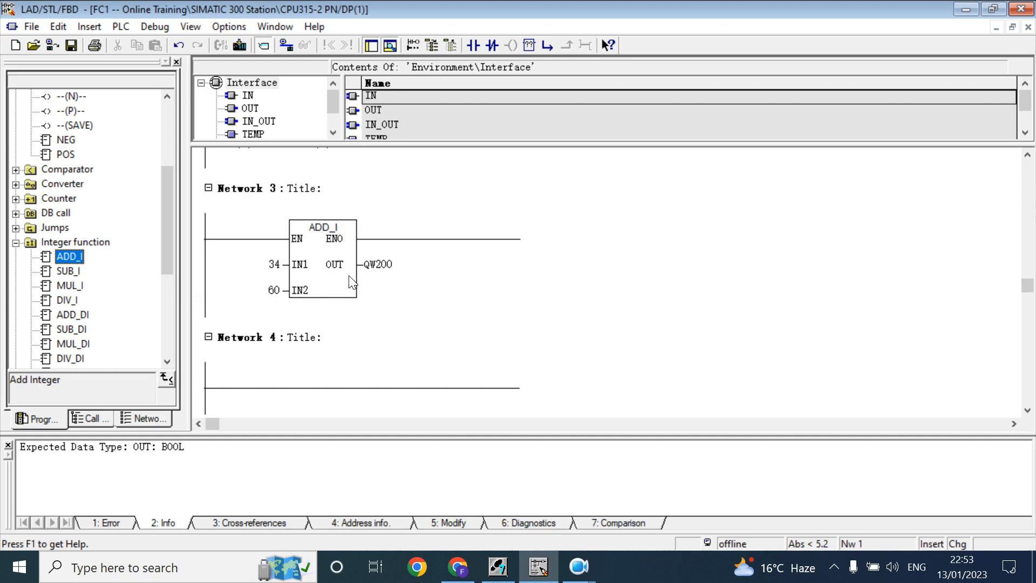
mouse_move(319, 282)
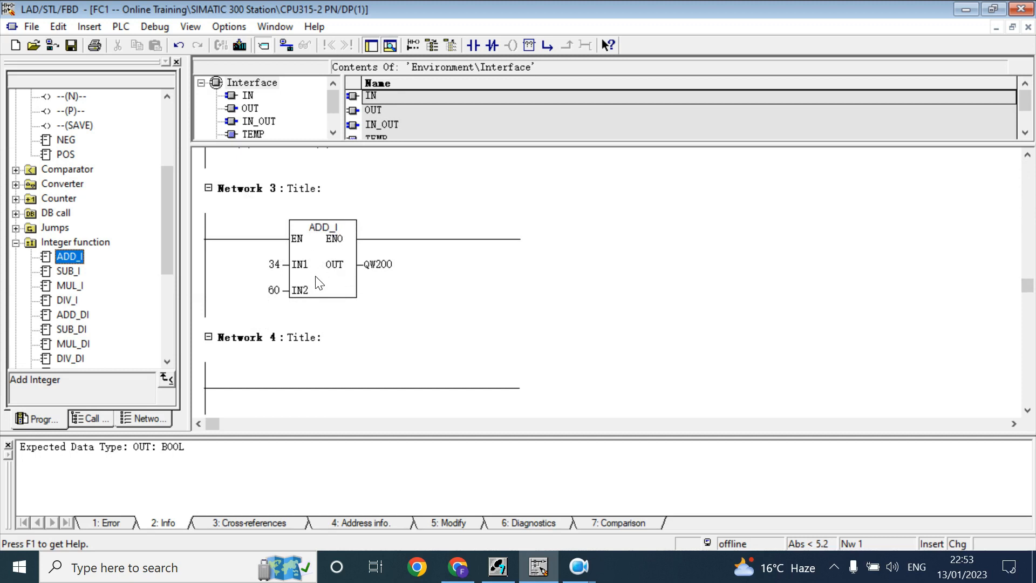
mouse_move(350, 267)
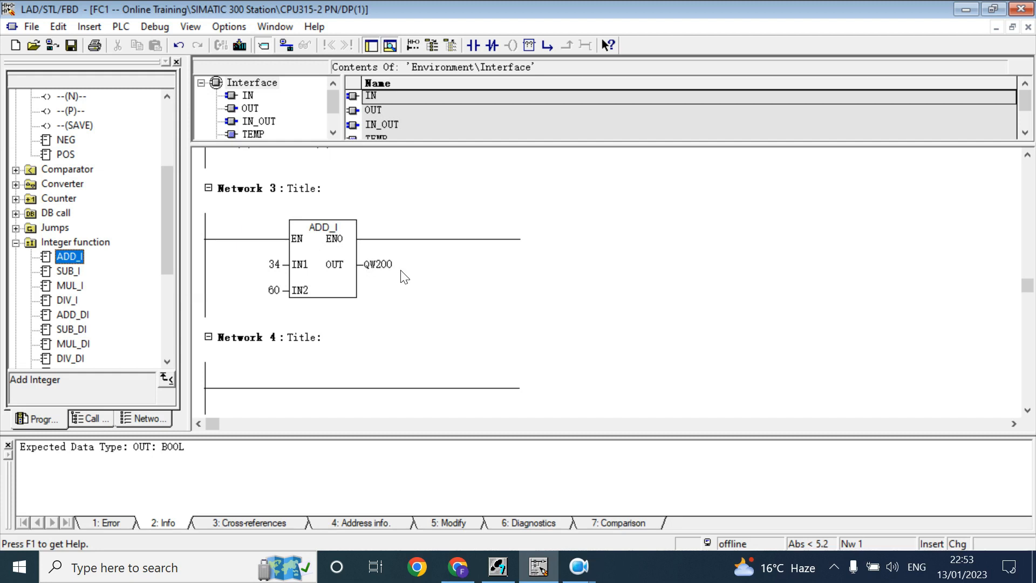
mouse_move(339, 271)
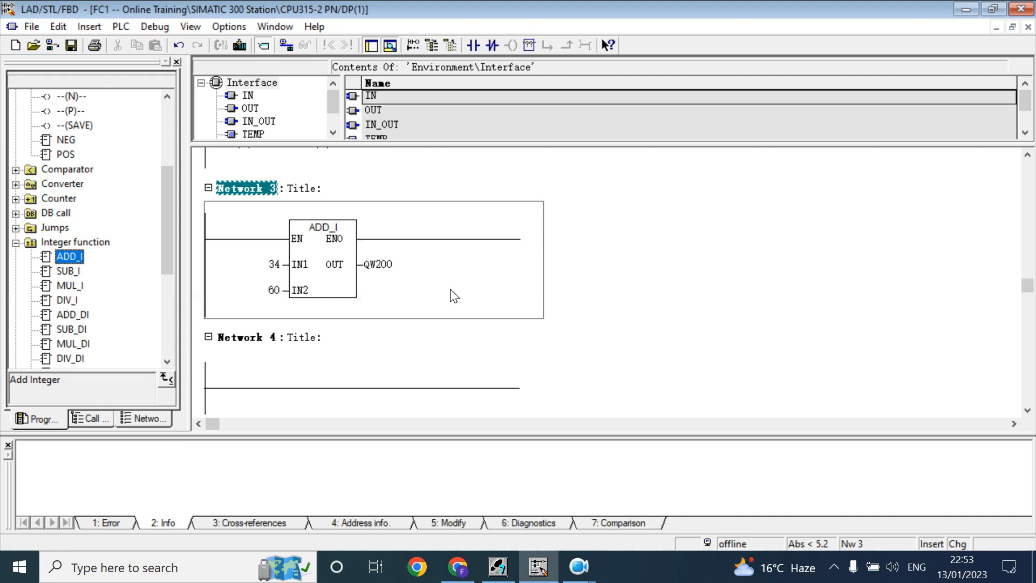
mouse_move(400, 309)
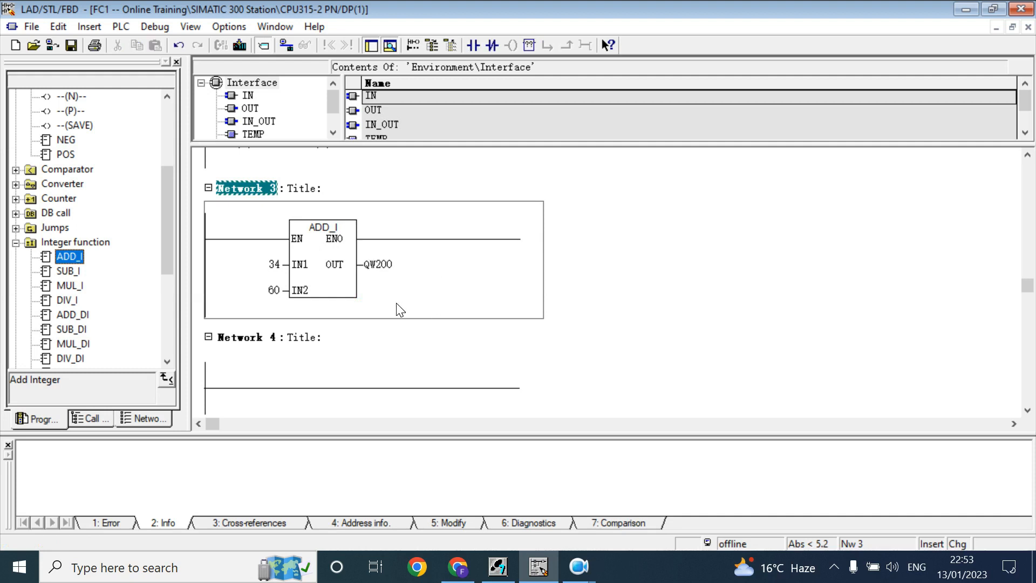
mouse_move(326, 255)
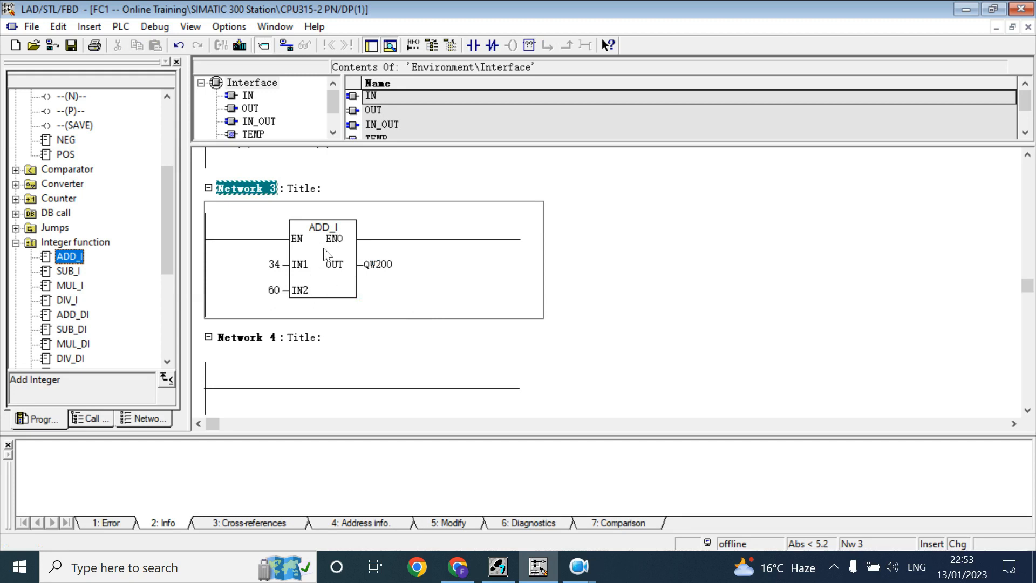
mouse_move(327, 287)
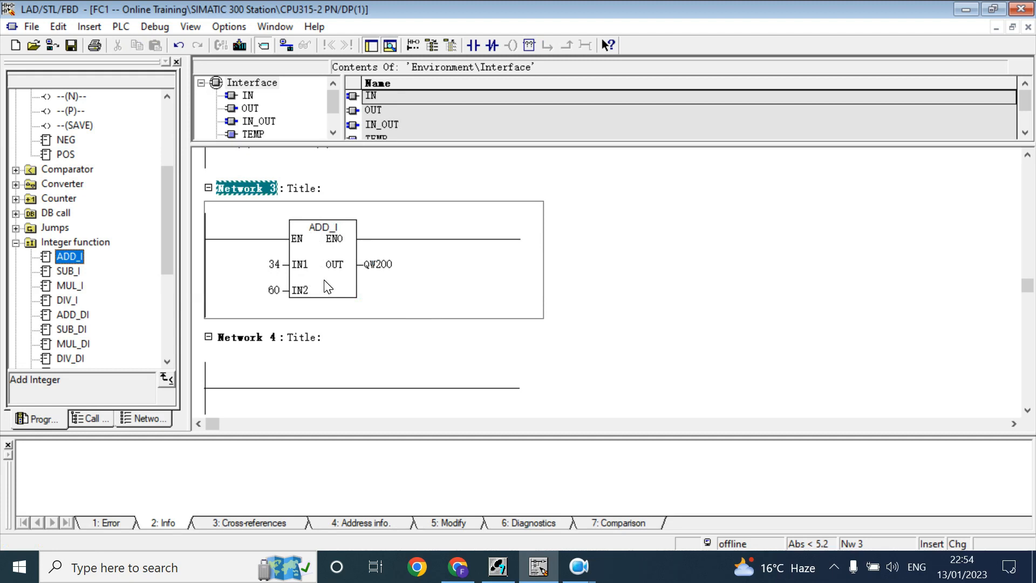
mouse_move(328, 283)
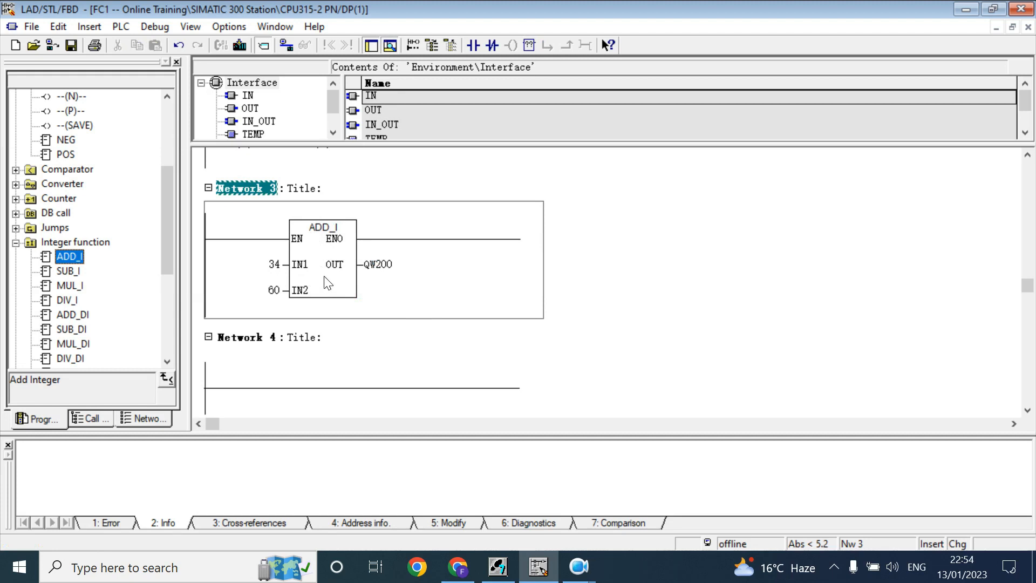
mouse_move(294, 308)
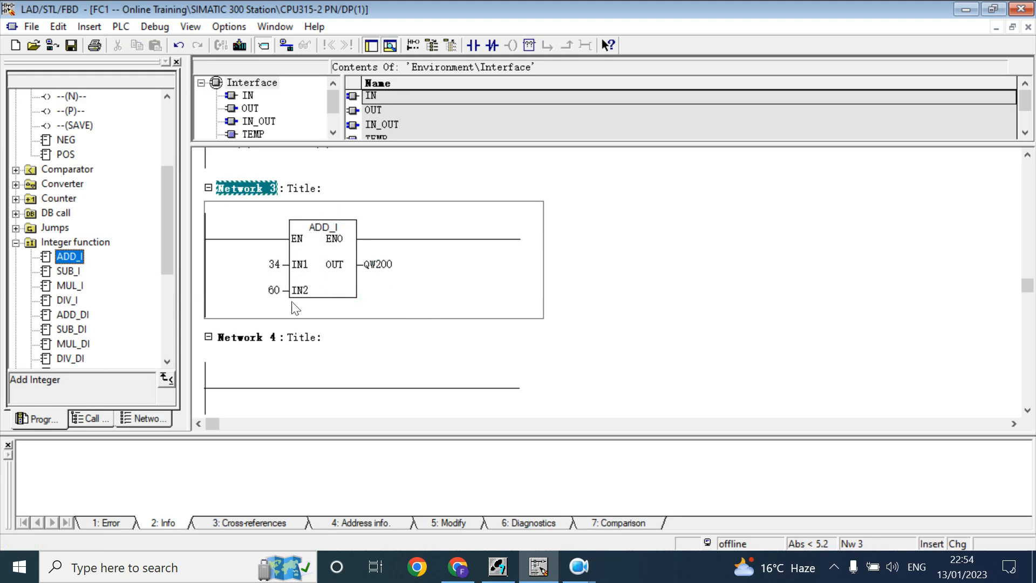
Switch back to SIMATIC Manager to view the Blocks list with FC1 and FC2
scroll(down, 3)
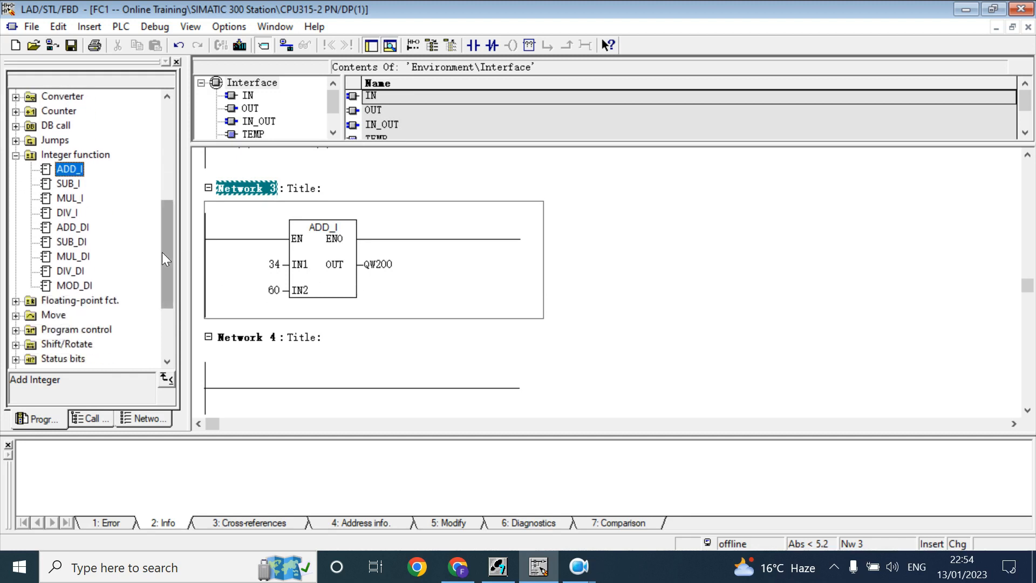
scroll(down, 3)
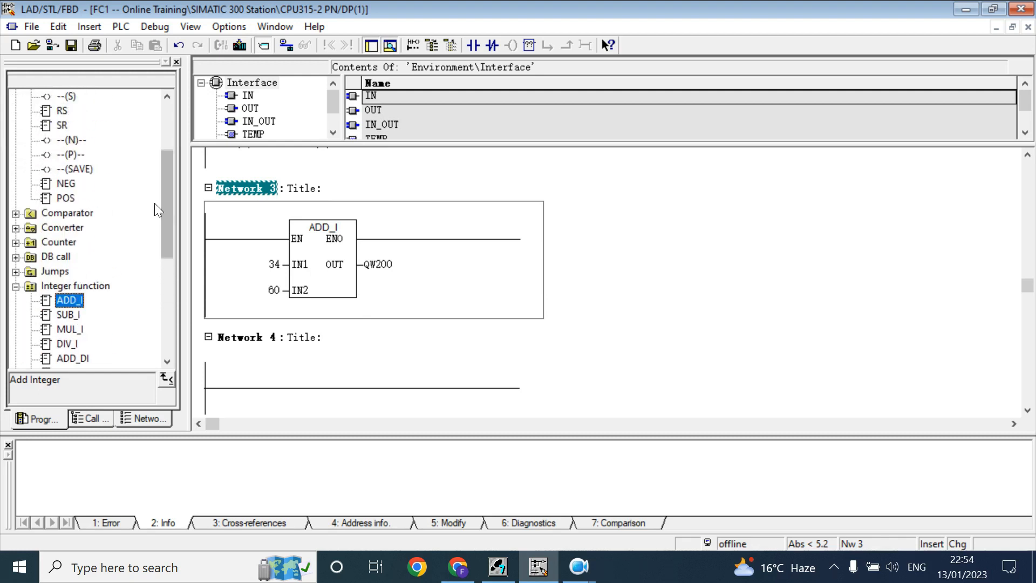
click(537, 567)
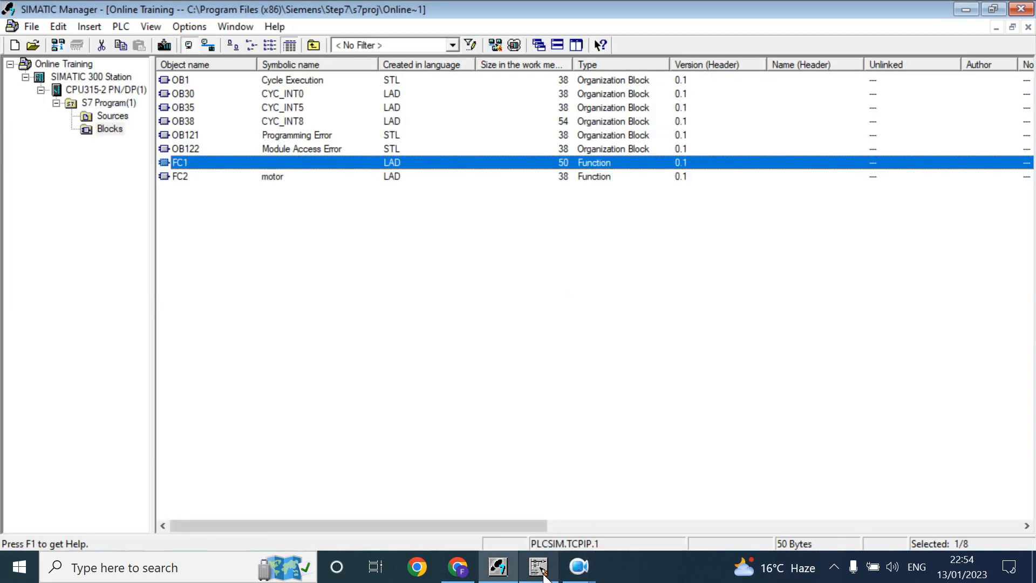